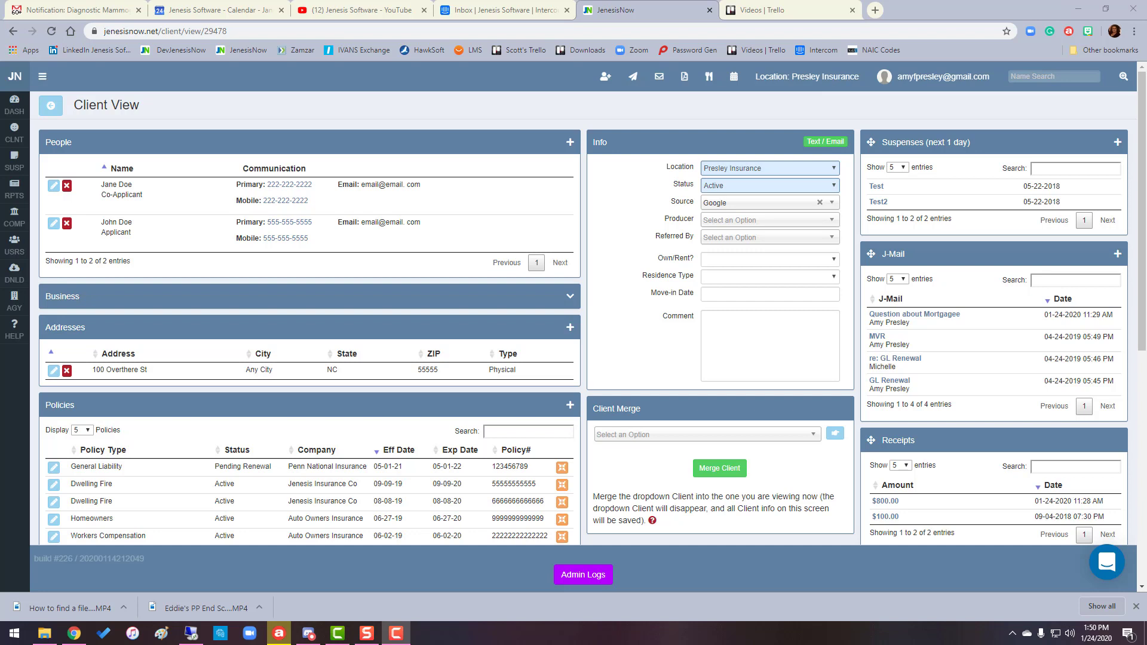
mouse_move(829, 530)
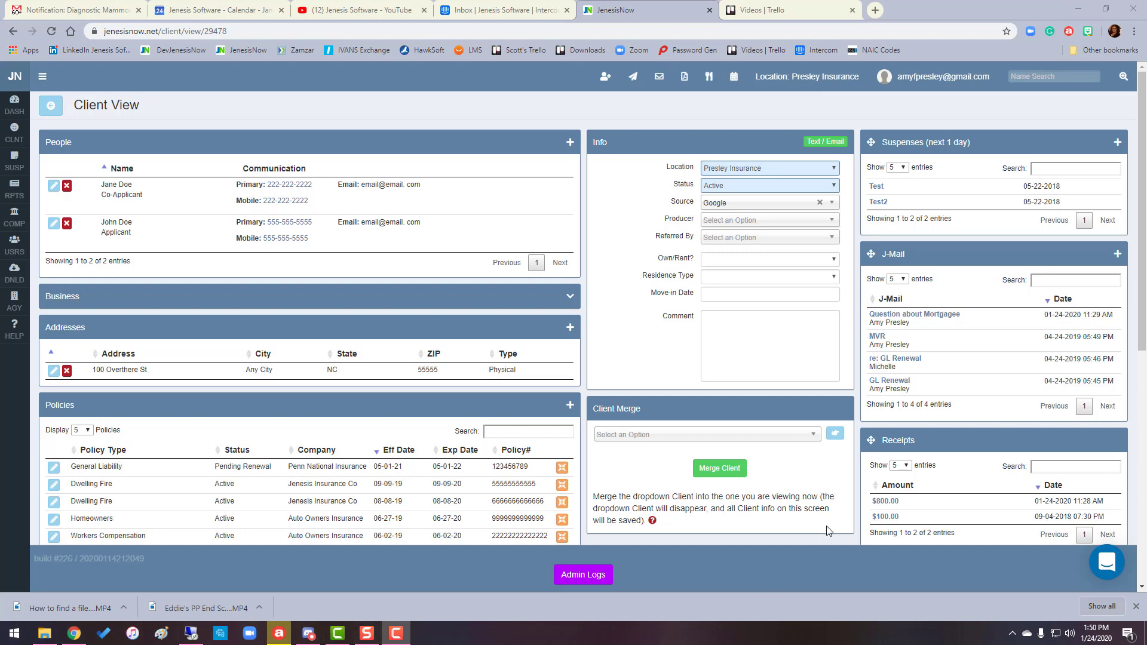
mouse_move(516, 132)
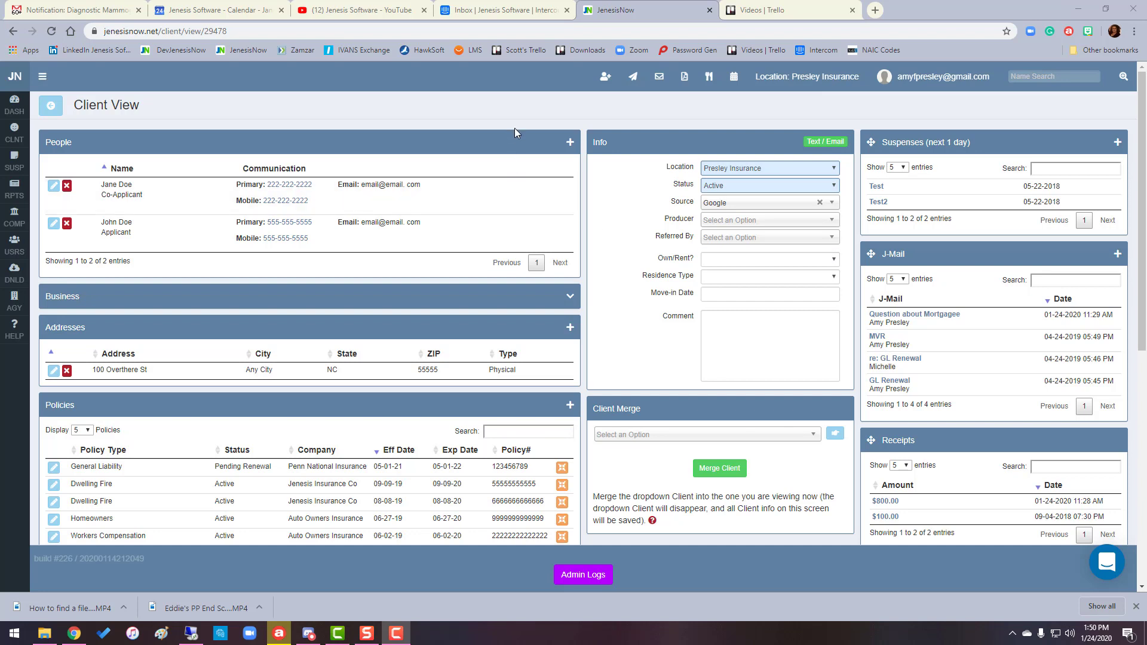
mouse_move(263, 422)
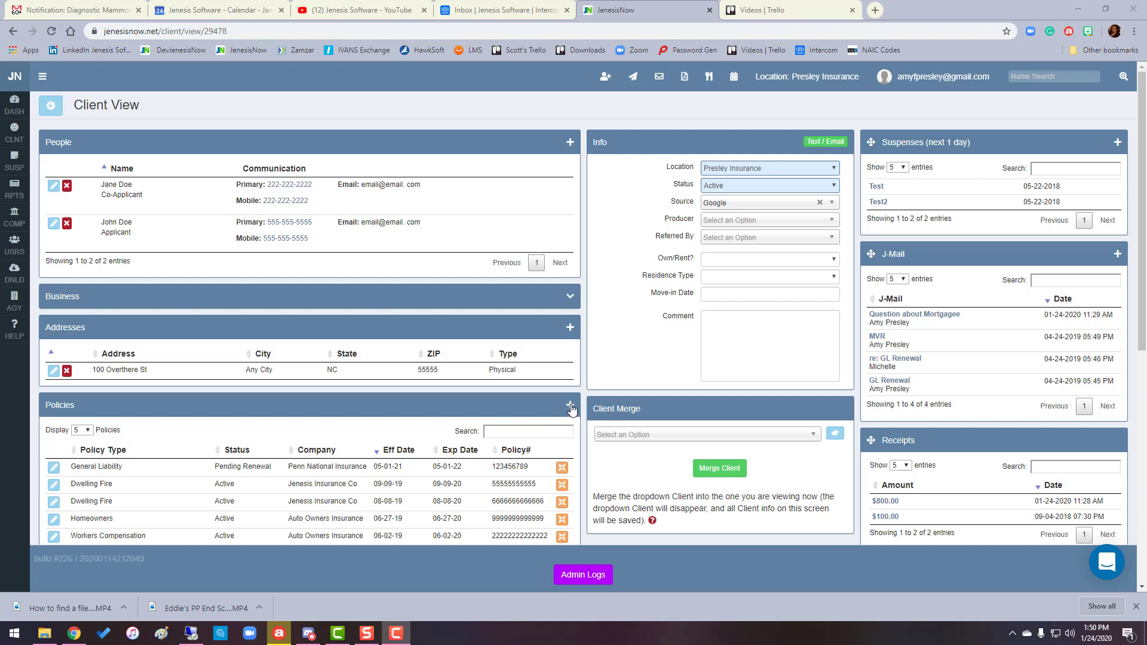
Start a new policy on the client's record and choose Boat as its type
left_click(569, 405)
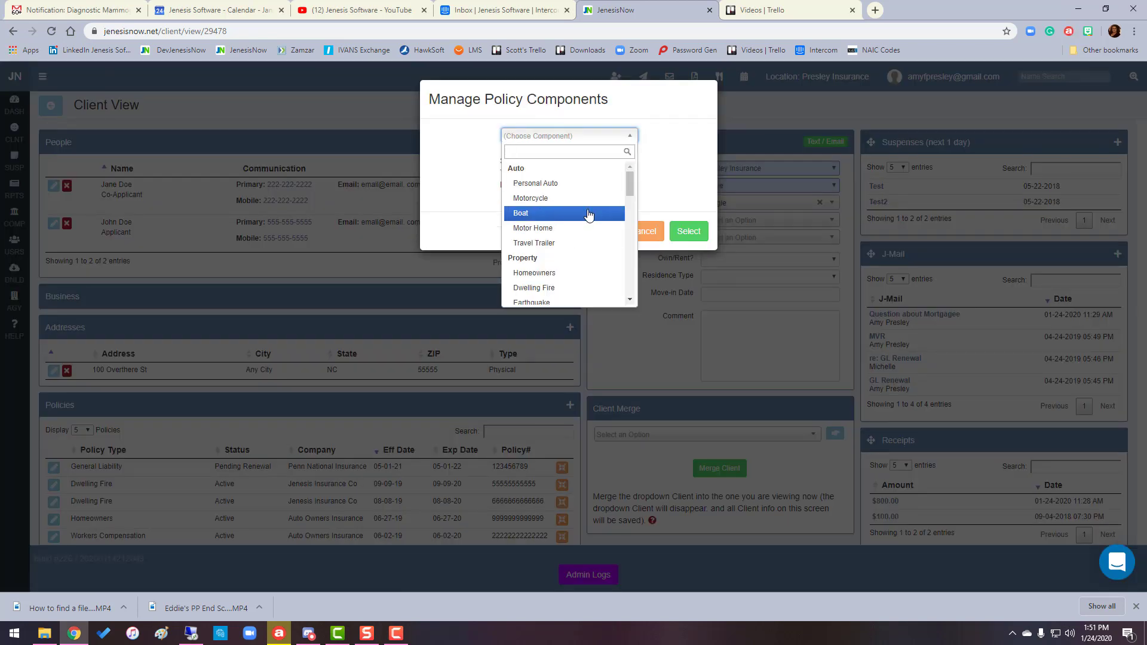
left_click(687, 231)
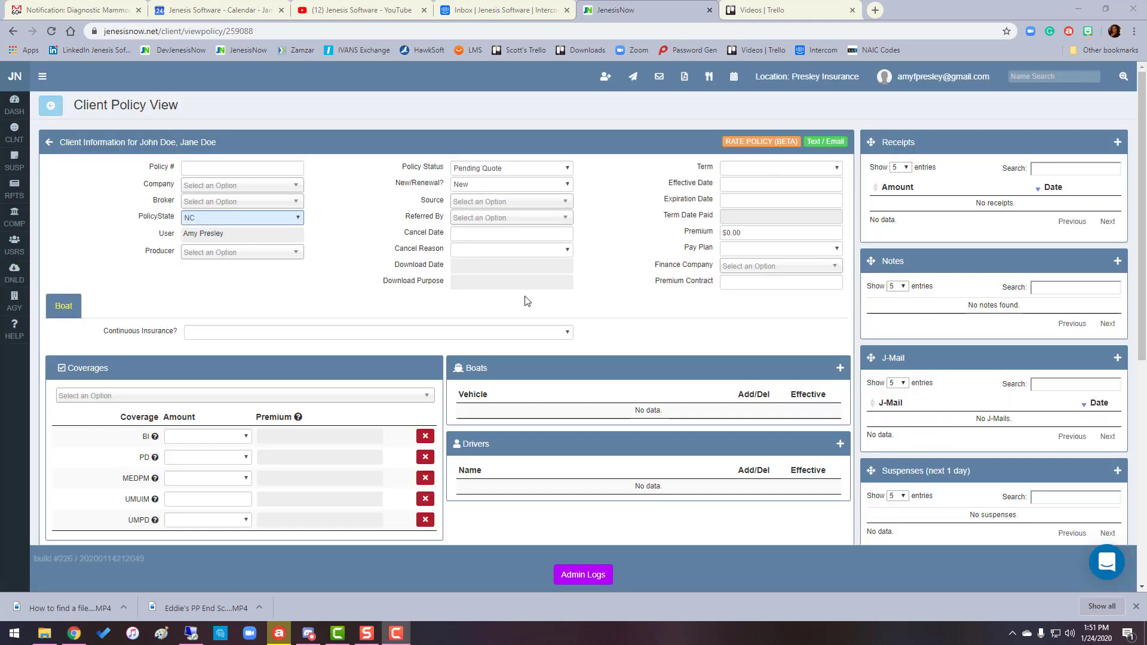
mouse_move(87, 319)
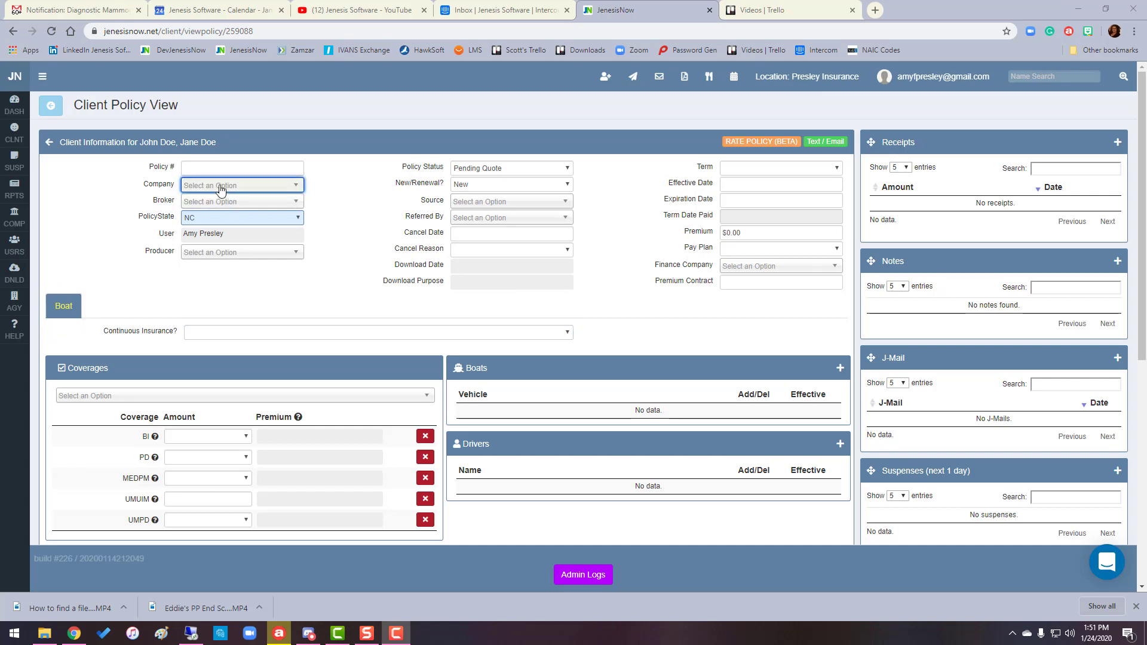
left_click(241, 167)
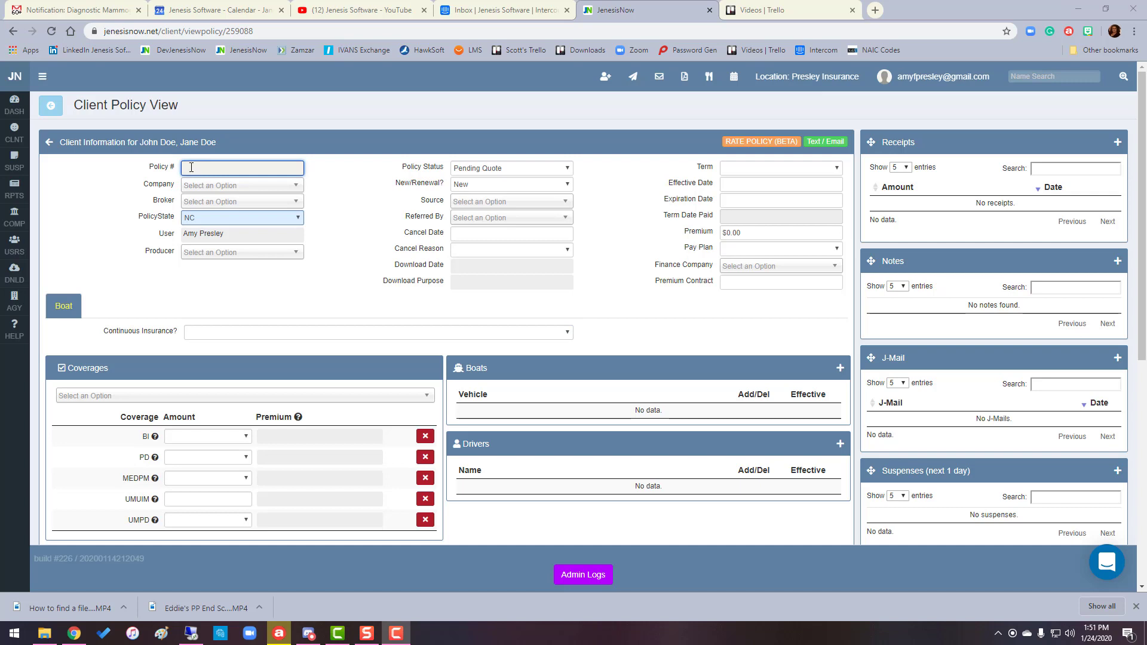
left_click(241, 167)
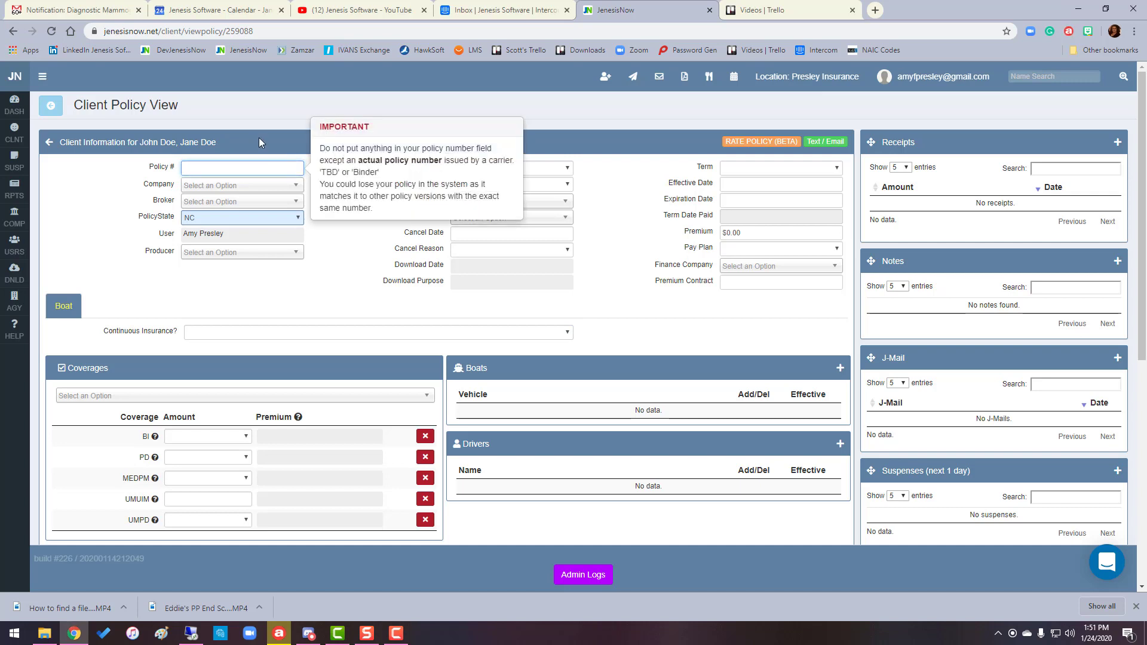
type("121212121212")
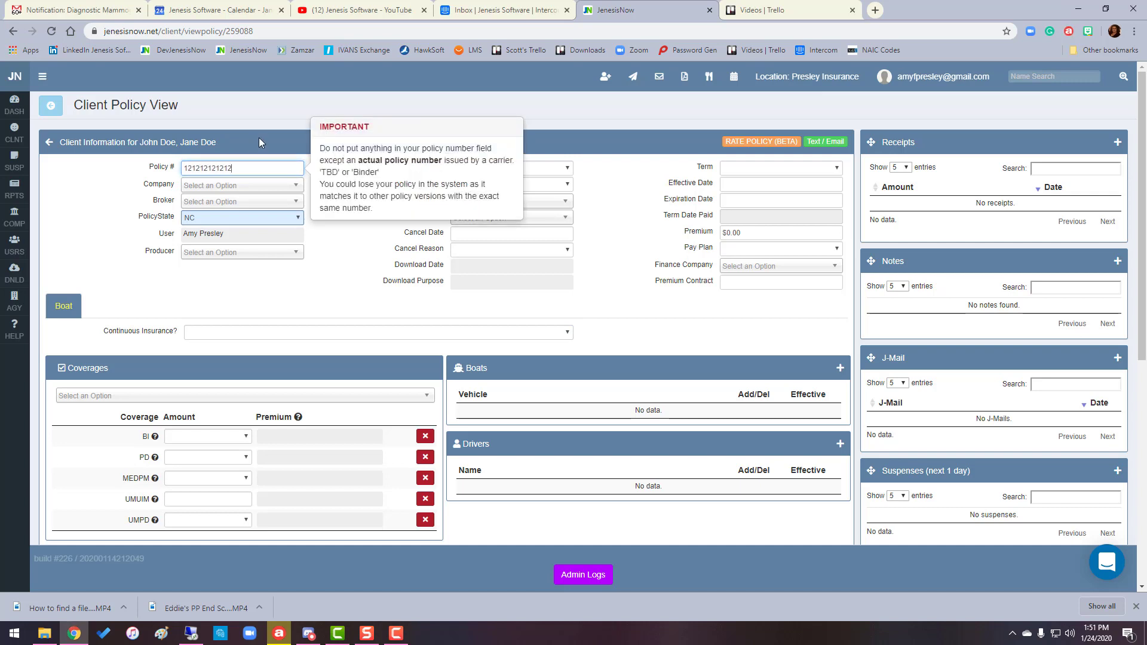
left_click(242, 185)
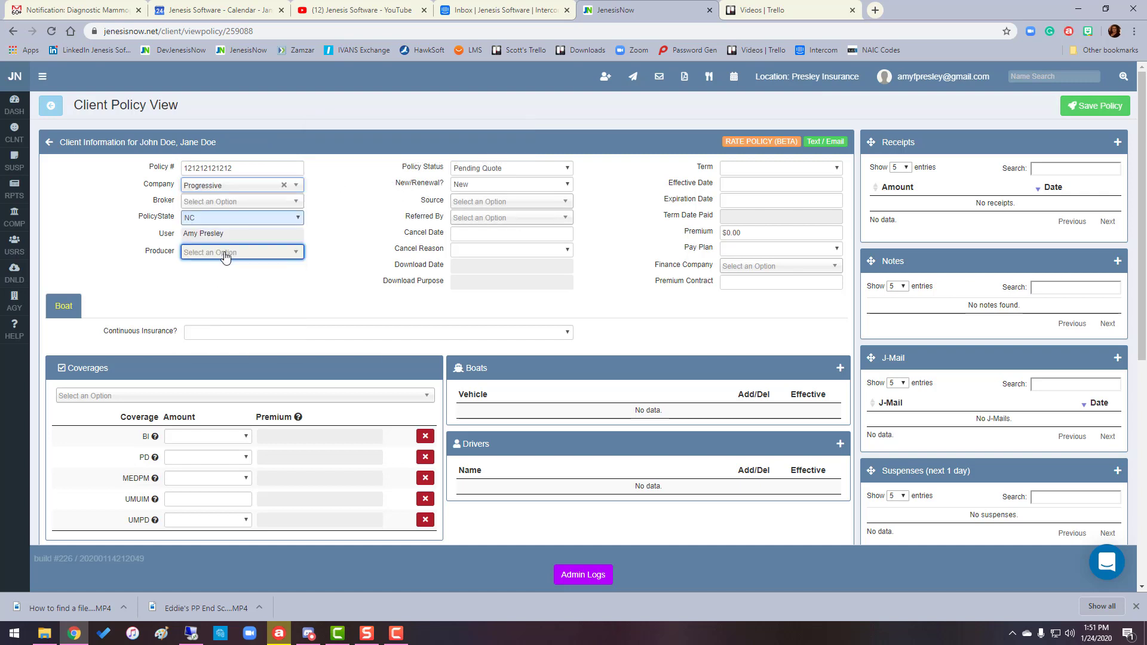
left_click(241, 252)
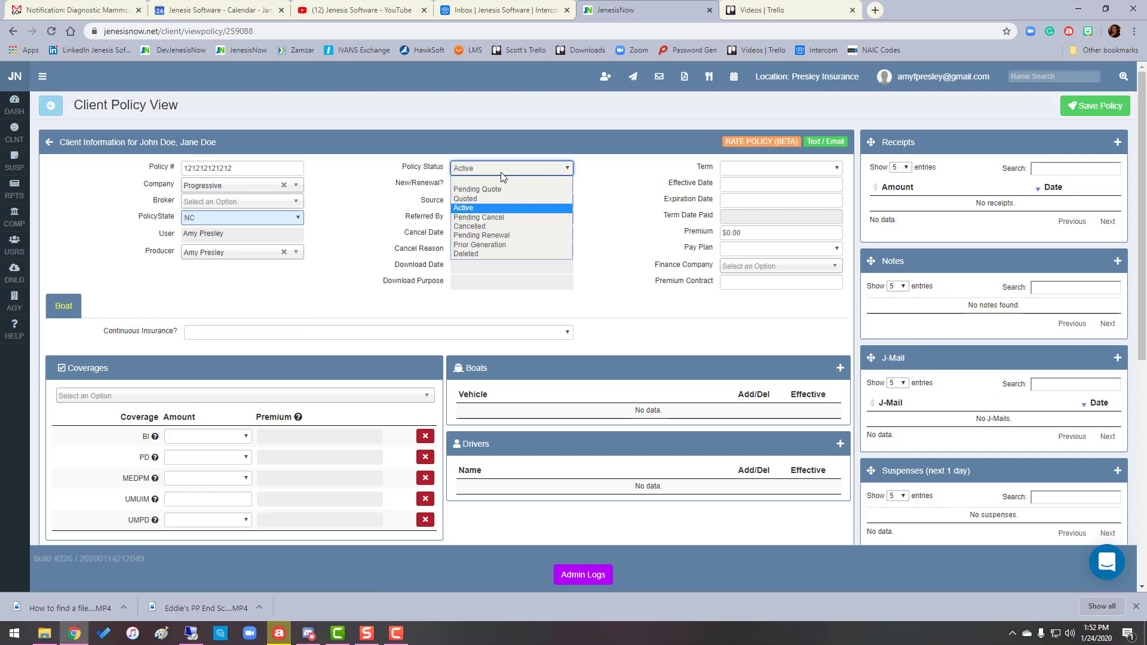
mouse_move(476, 198)
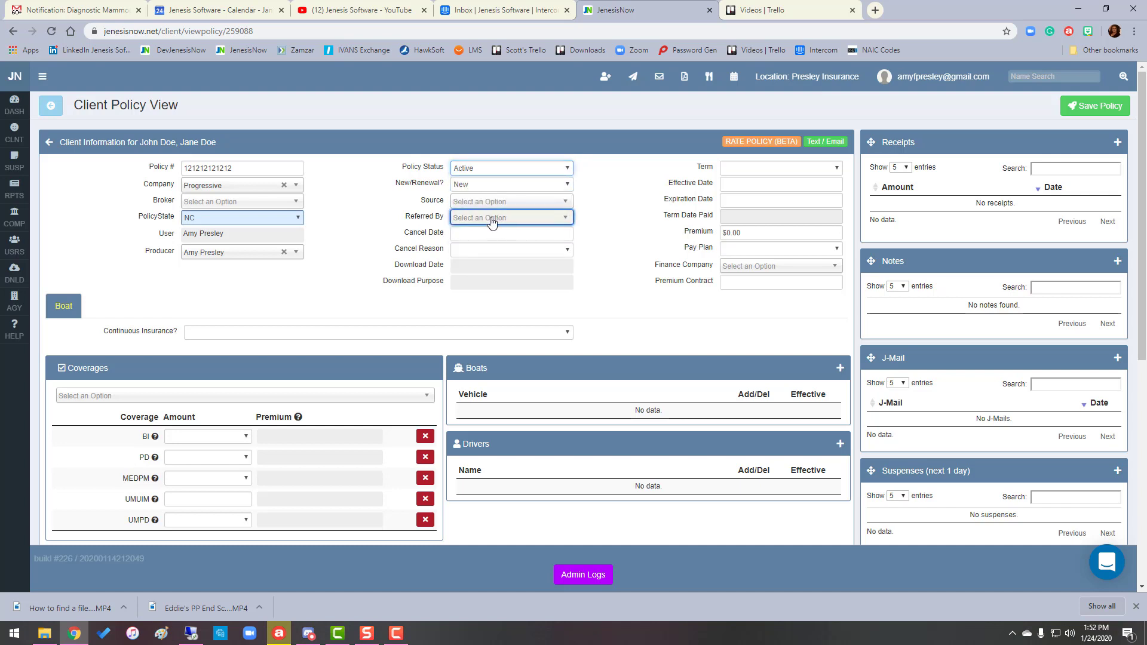
Set a 12-month term from 10-15-2019, $500 premium, Company Pay Plan and No Prior Coverage
left_click(779, 167)
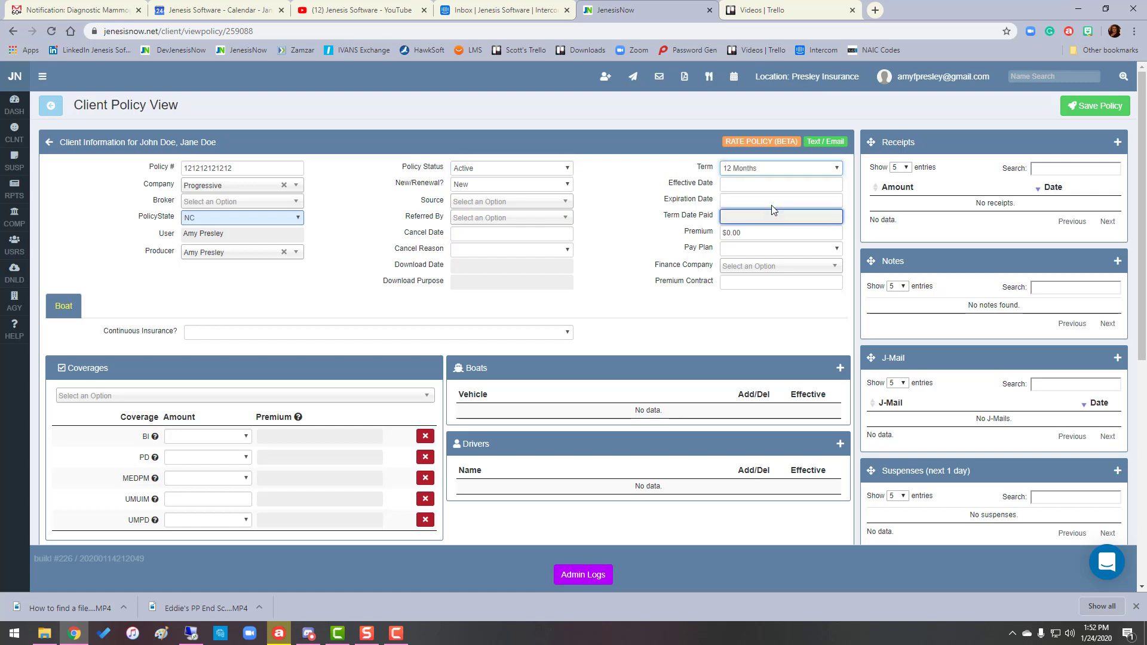
left_click(779, 184)
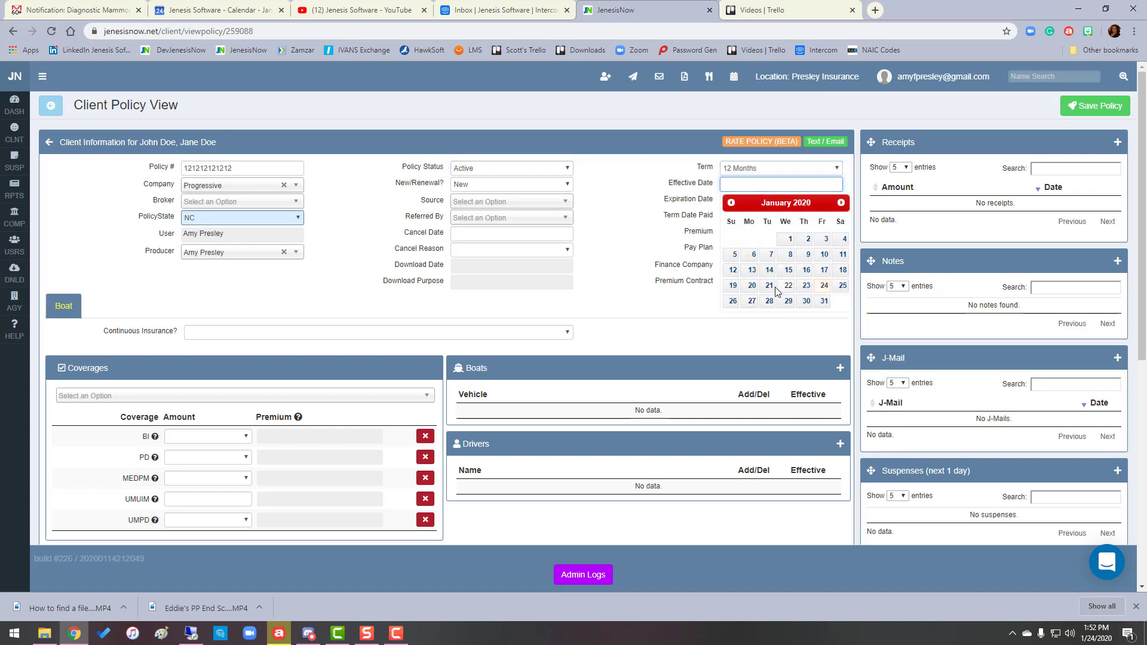
left_click(731, 203)
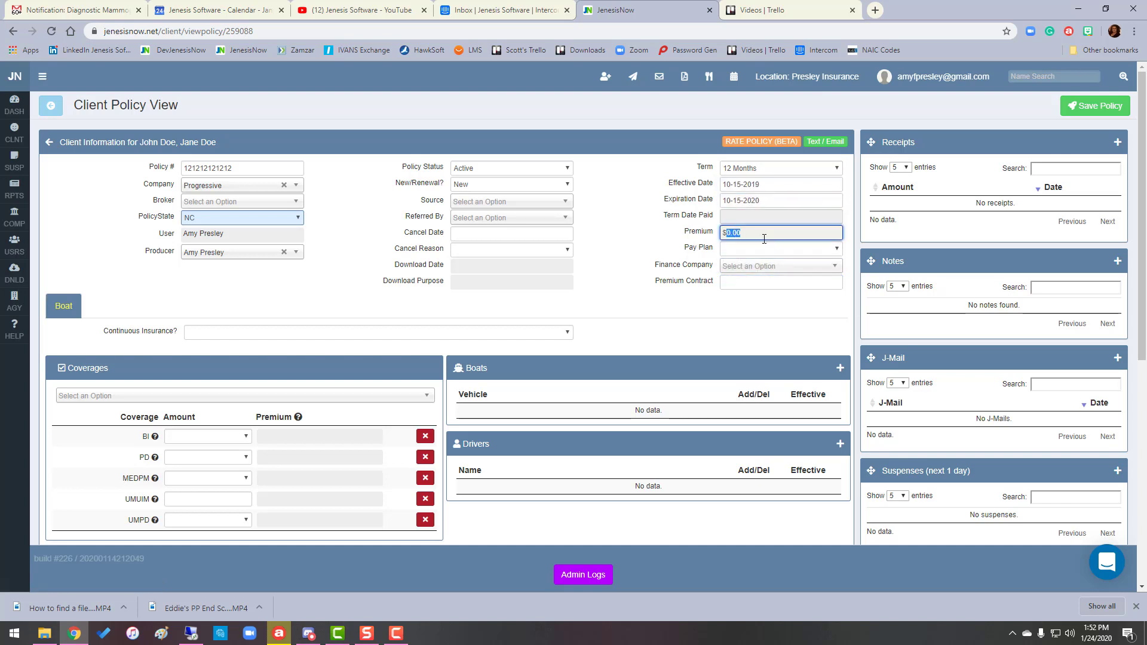
type("500")
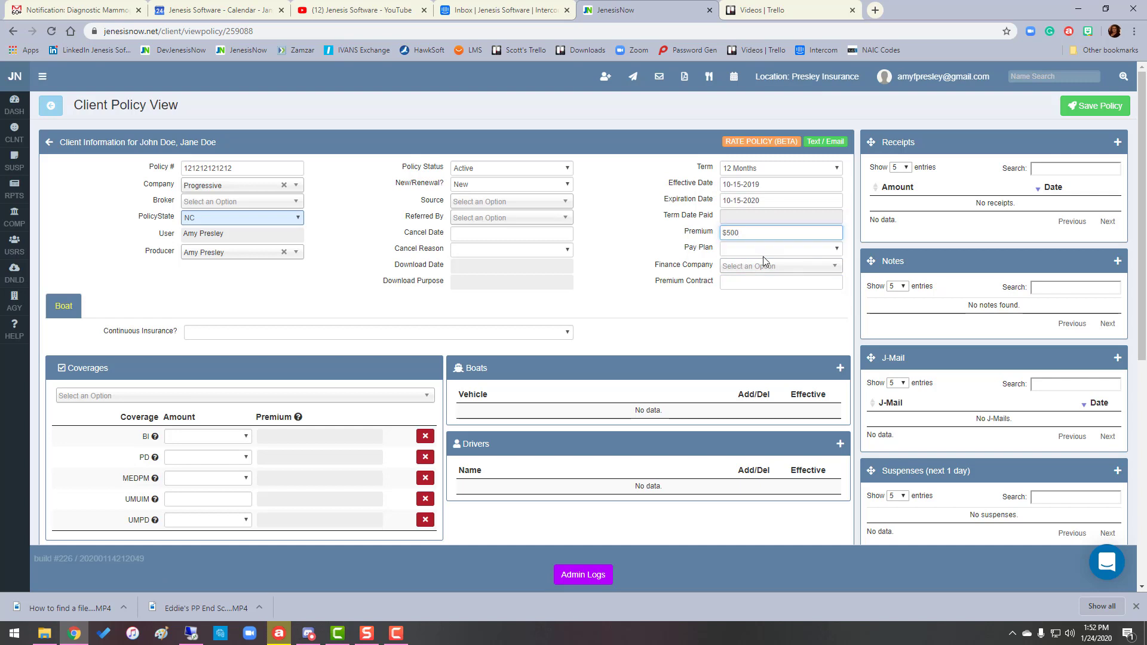
left_click(779, 248)
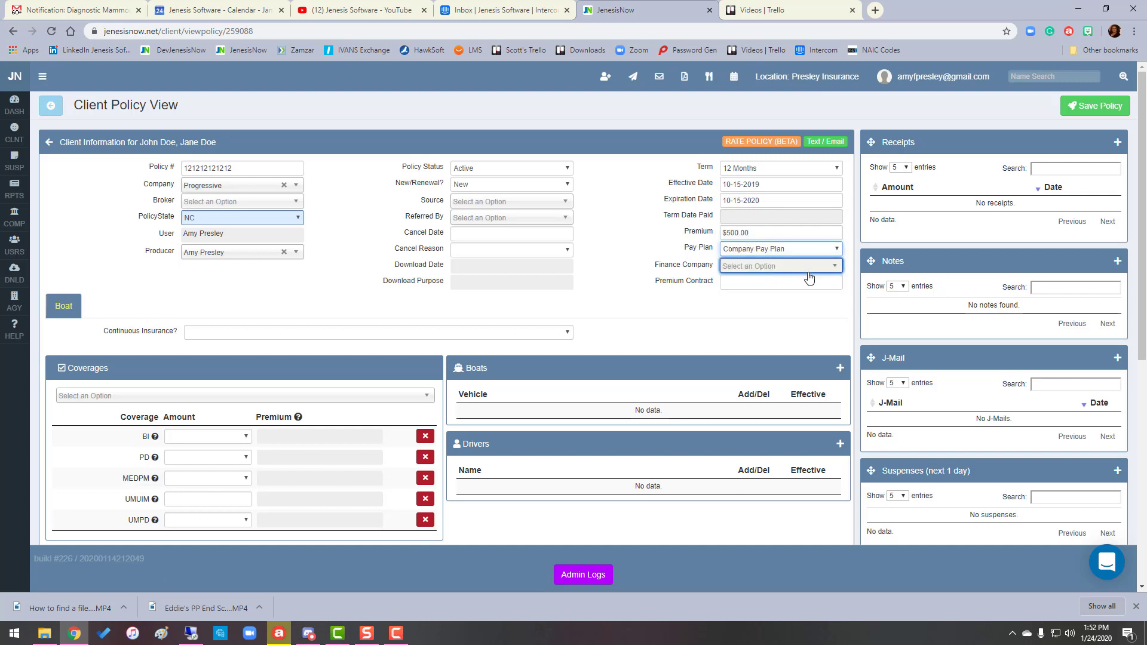
left_click(378, 331)
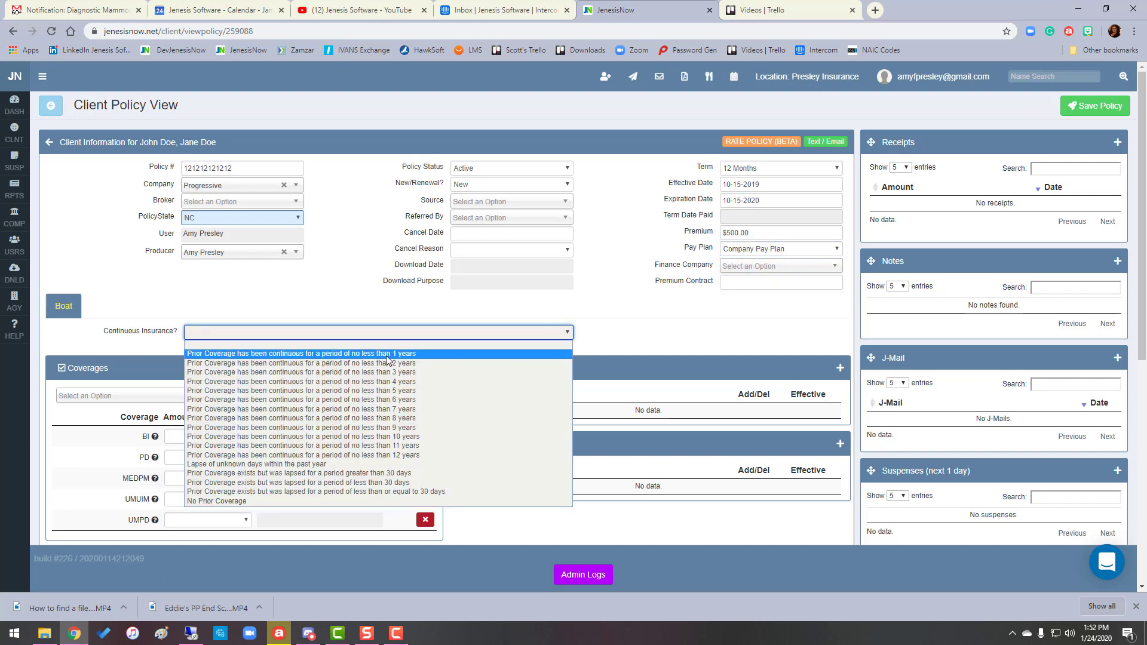
left_click(216, 501)
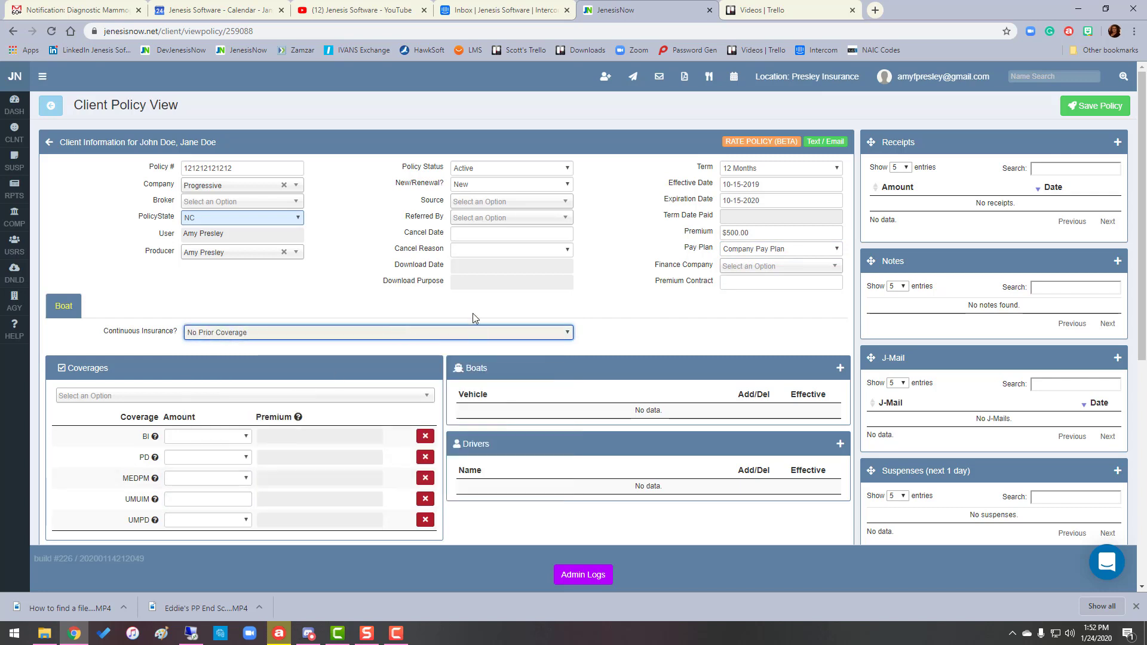
left_click(1096, 105)
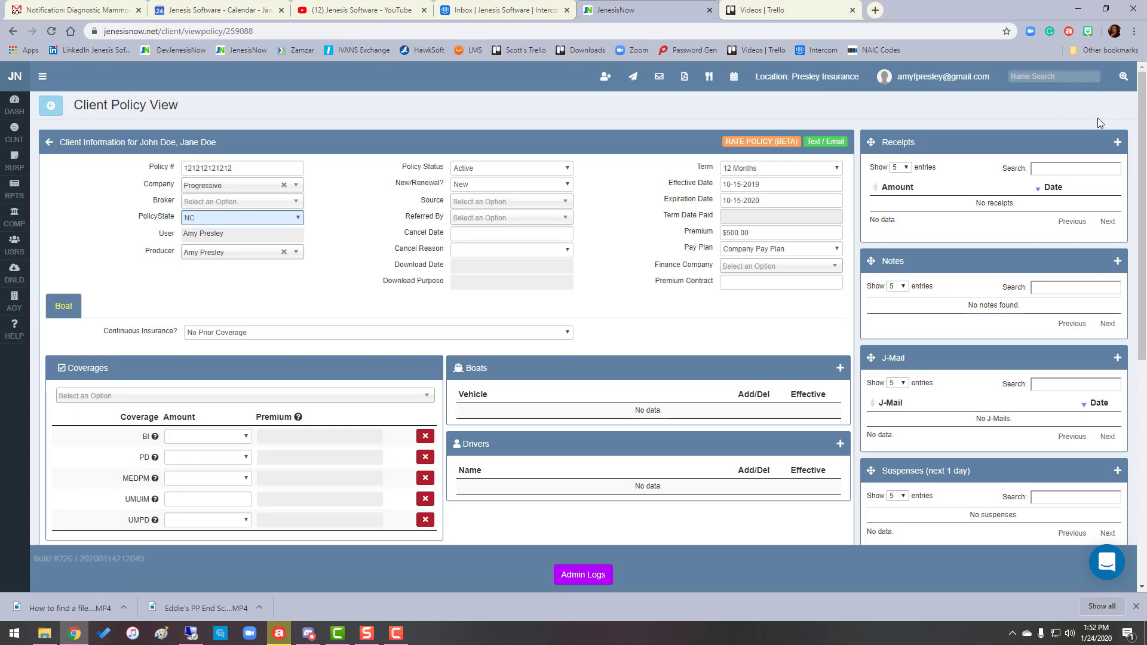
mouse_move(327, 321)
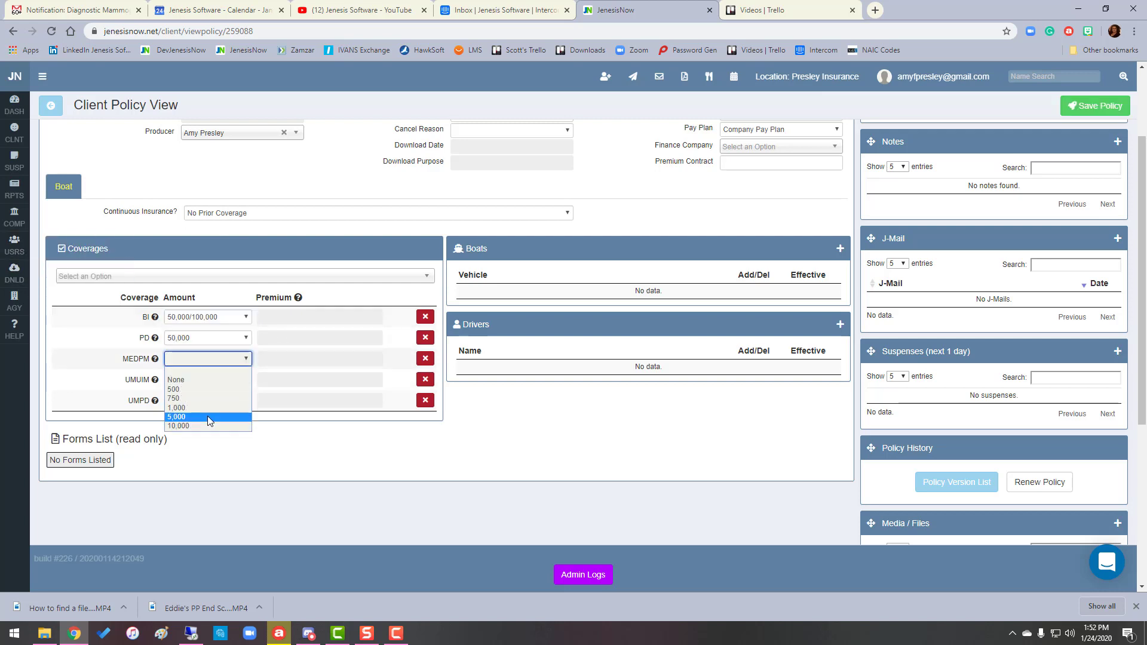
Set MEDPM 5,000, UMUIM 50,000/100,000 and UMPD 50,000 coverage amounts
left_click(177, 415)
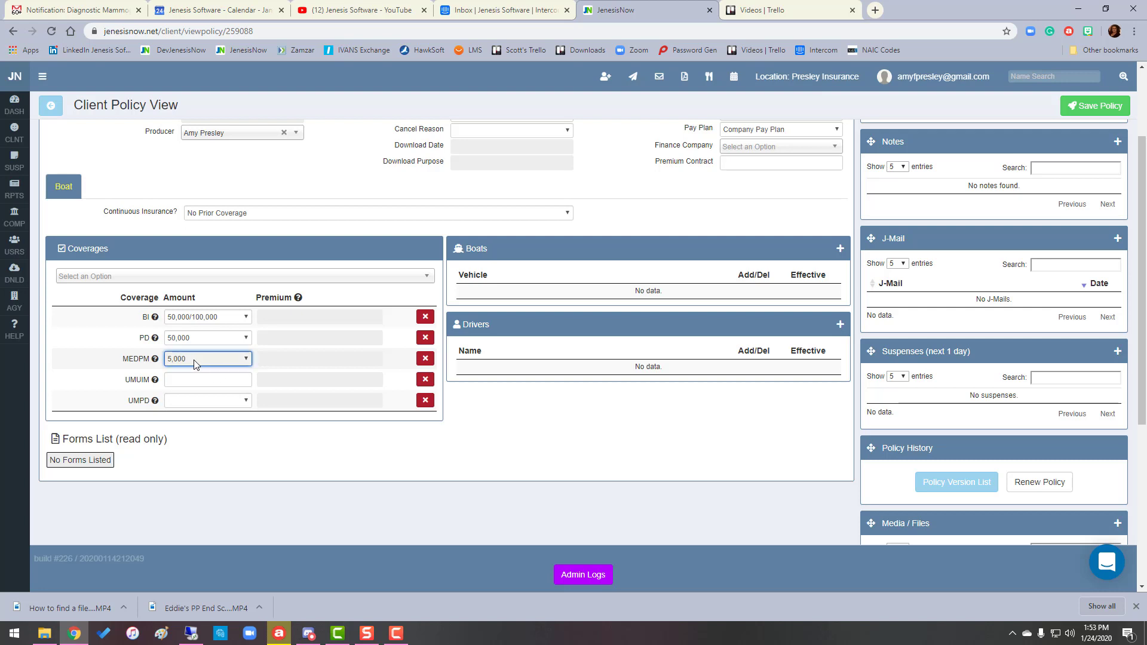
left_click(208, 379)
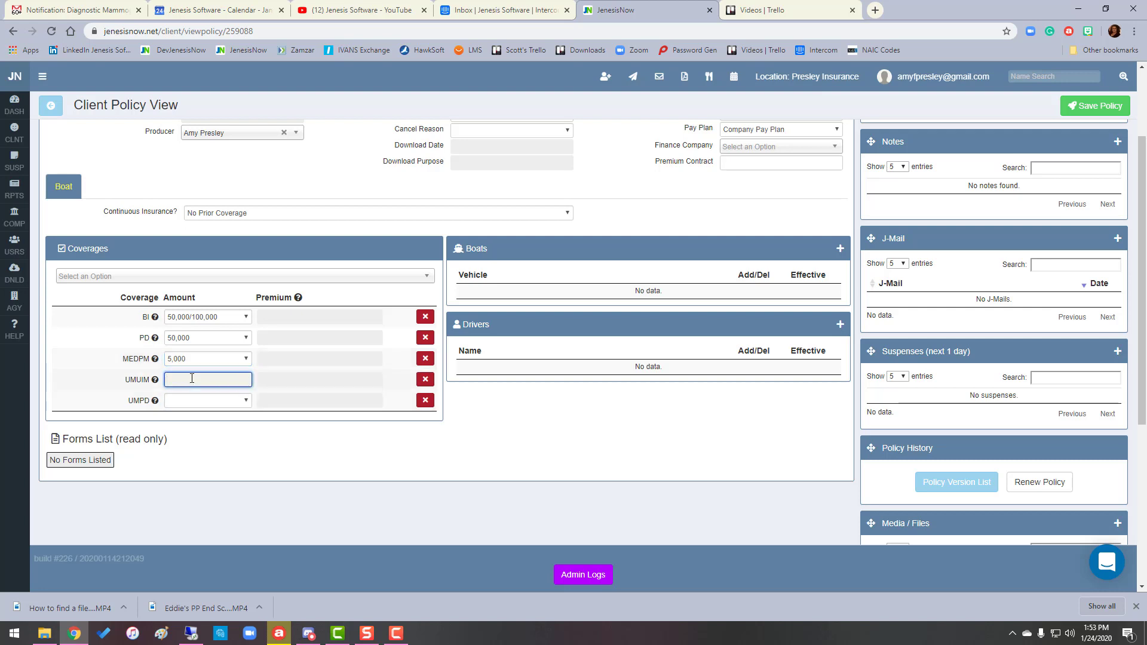
type("50,000")
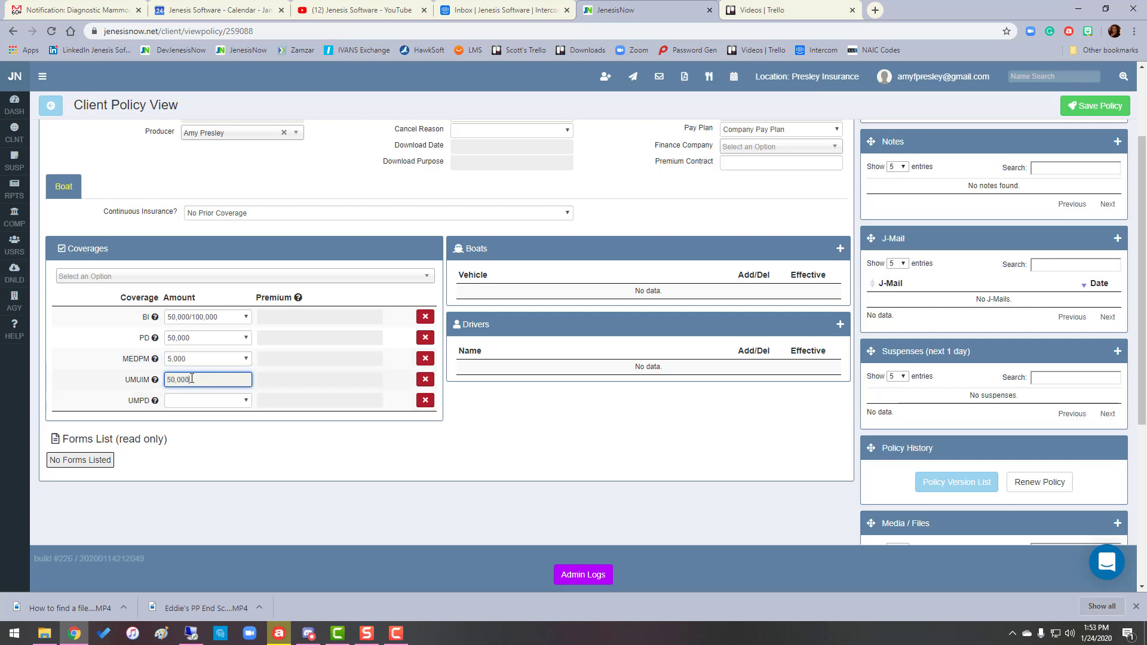
type("/100,000")
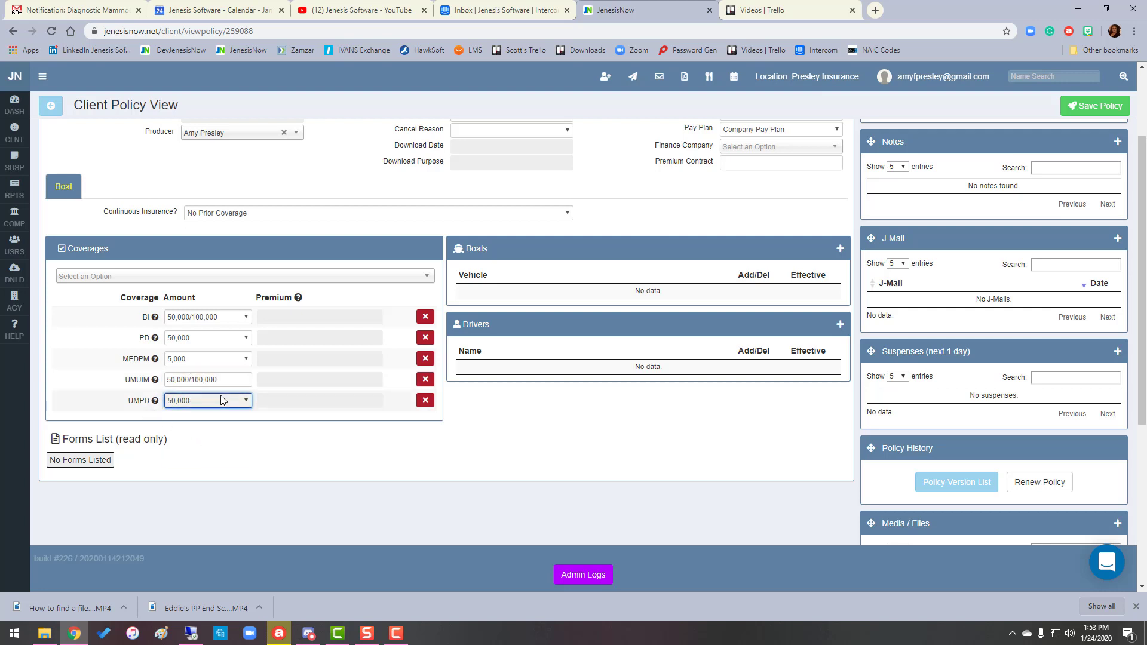
left_click(1095, 105)
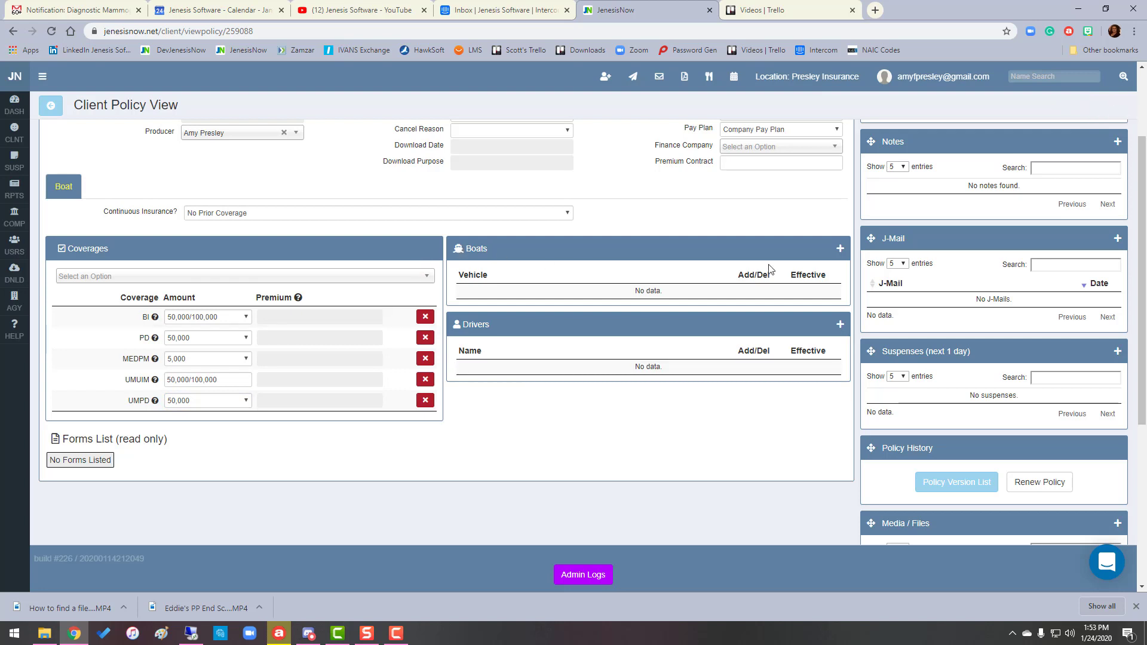
mouse_move(839, 248)
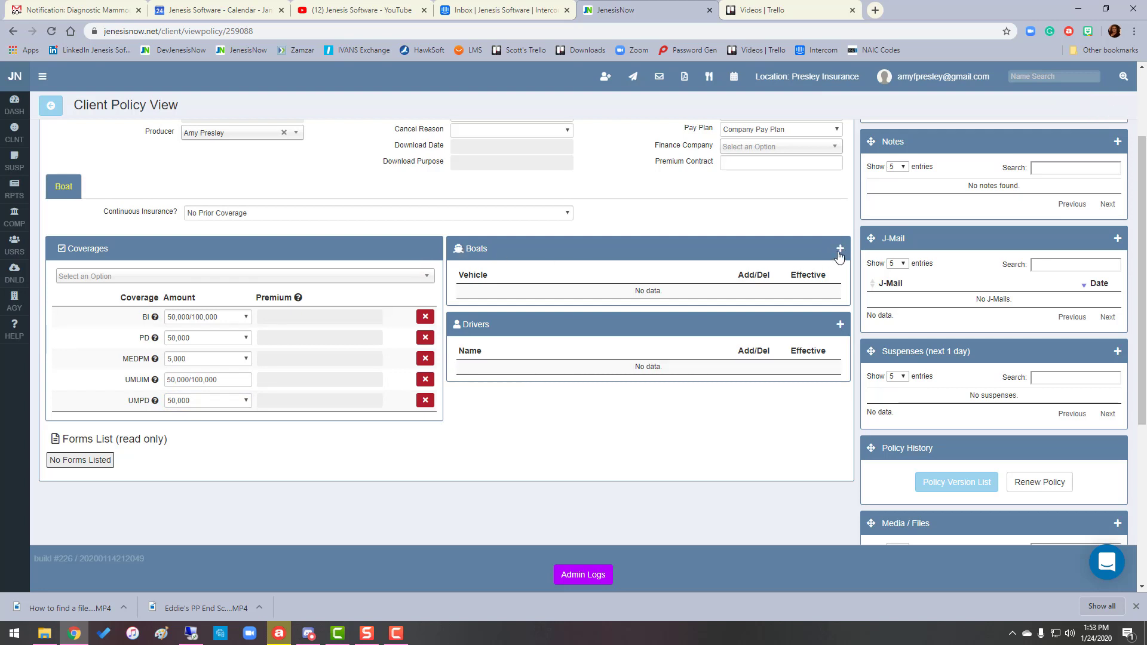
mouse_move(828, 257)
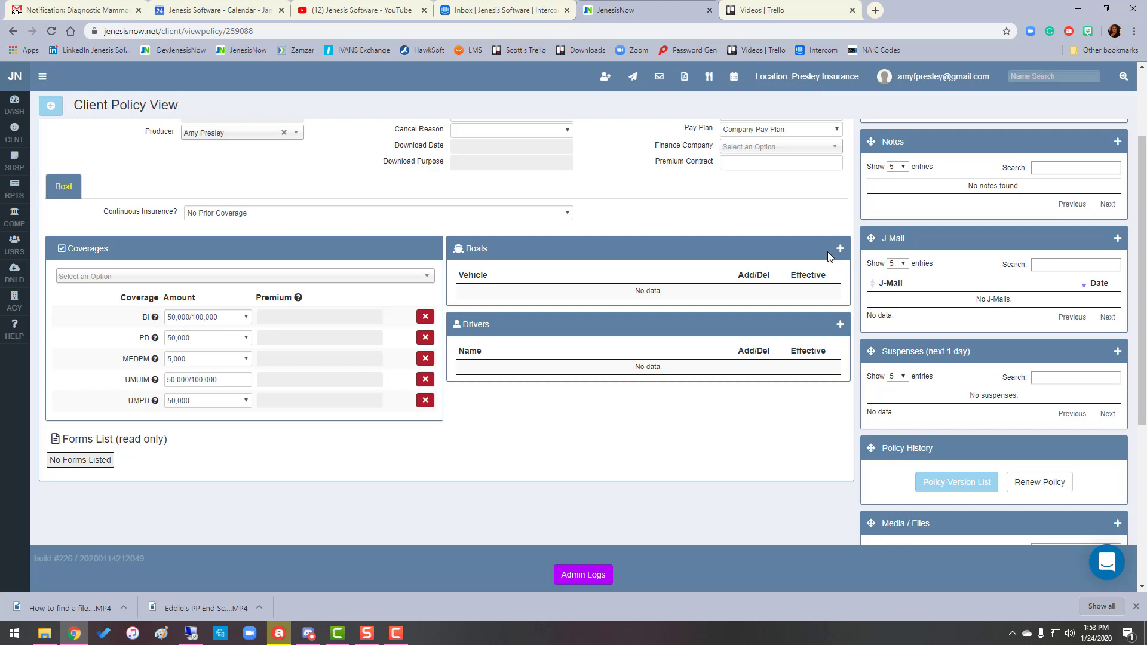
mouse_move(830, 256)
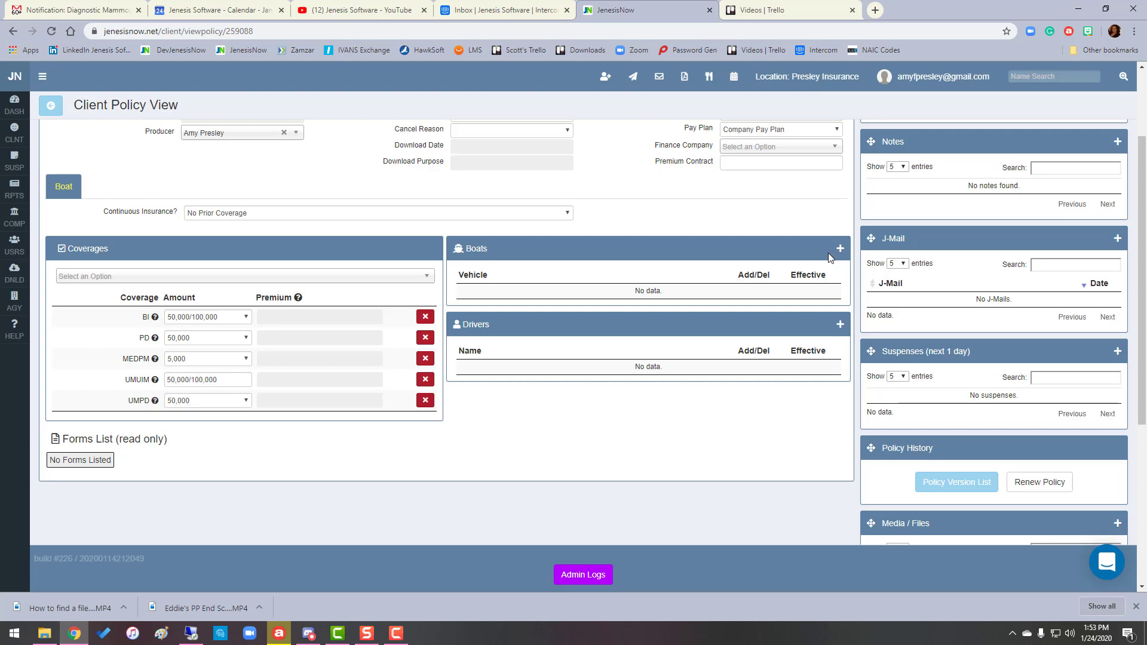
mouse_move(703, 196)
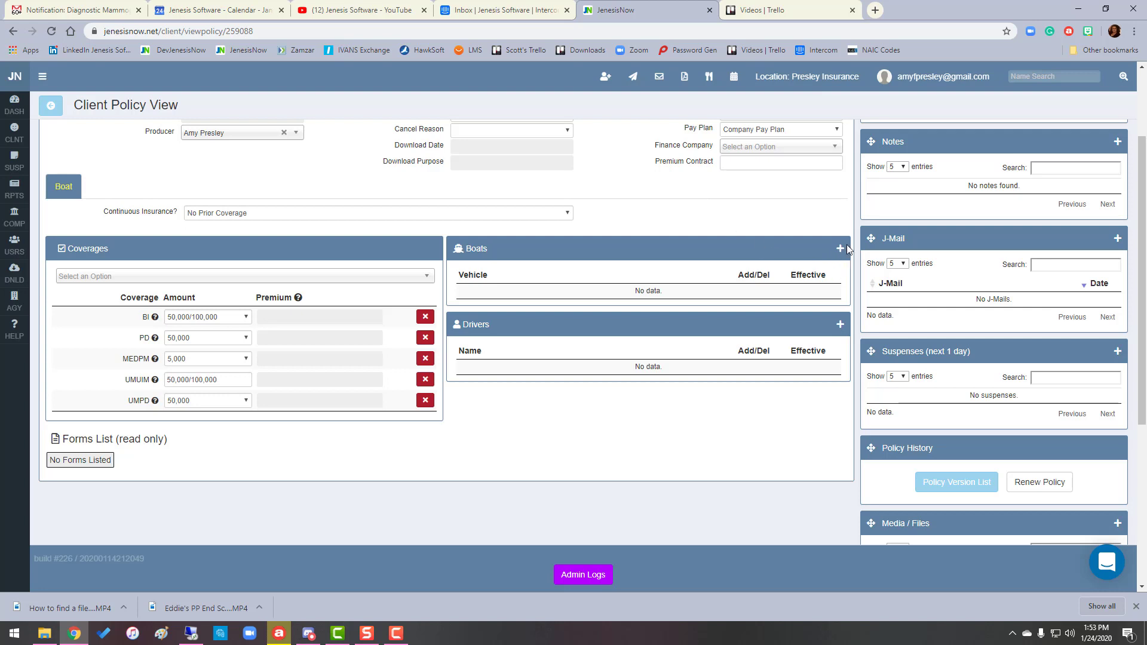
Add a boat: 2018 Basstracker CR model with VIN 098J0DIOK
left_click(840, 249)
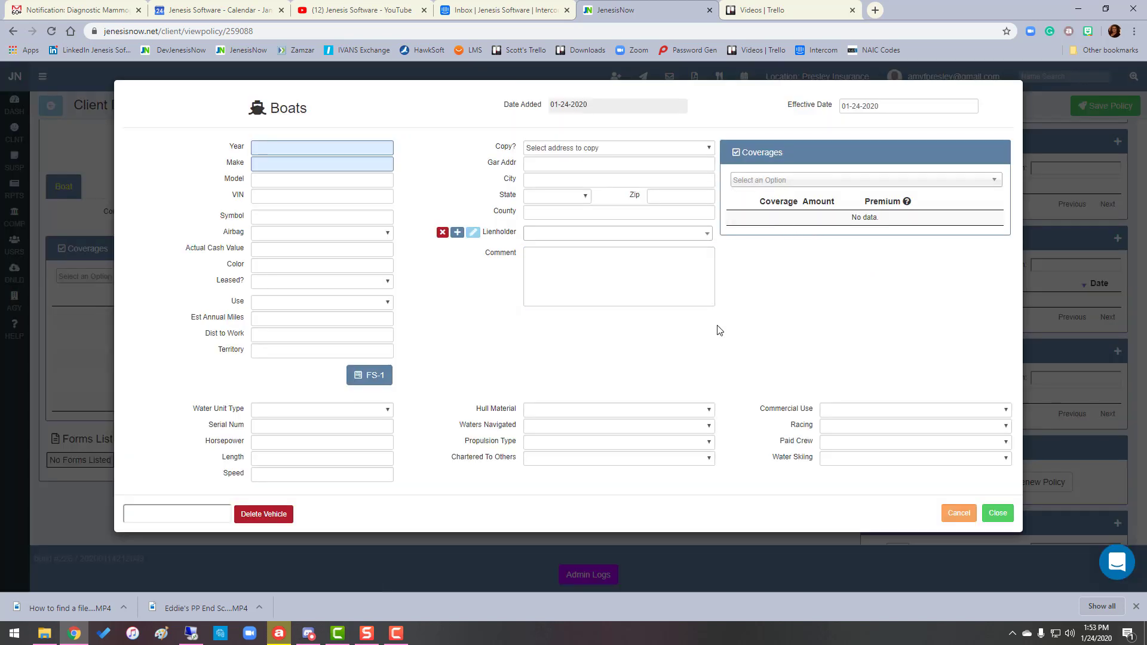
left_click(321, 148)
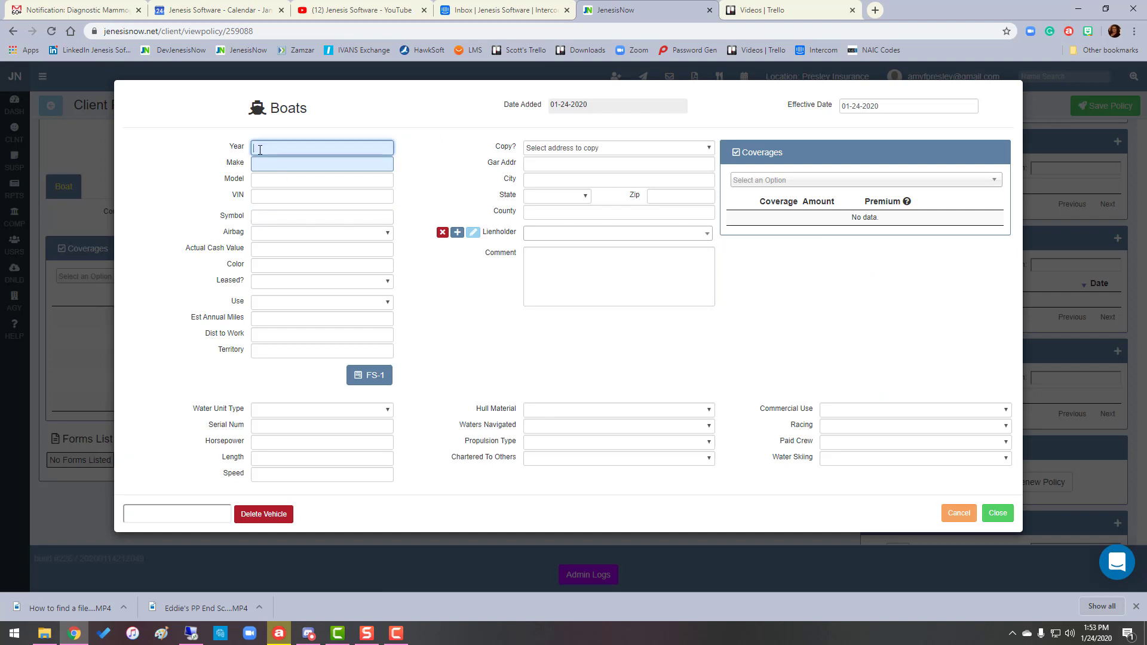
type("2018")
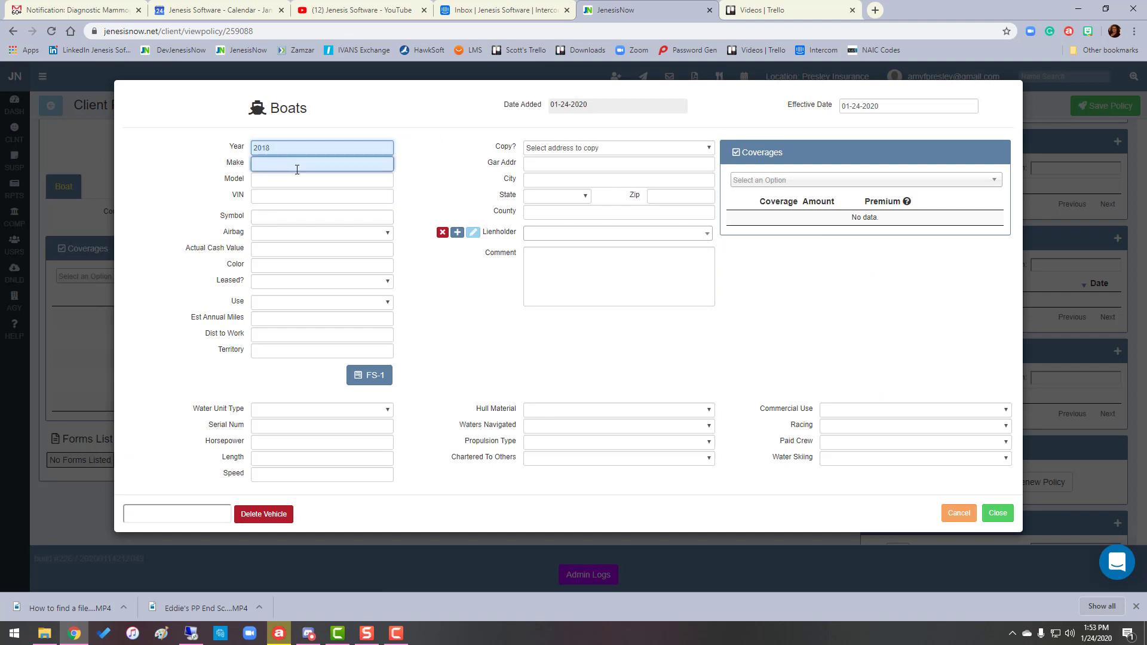
left_click(322, 164)
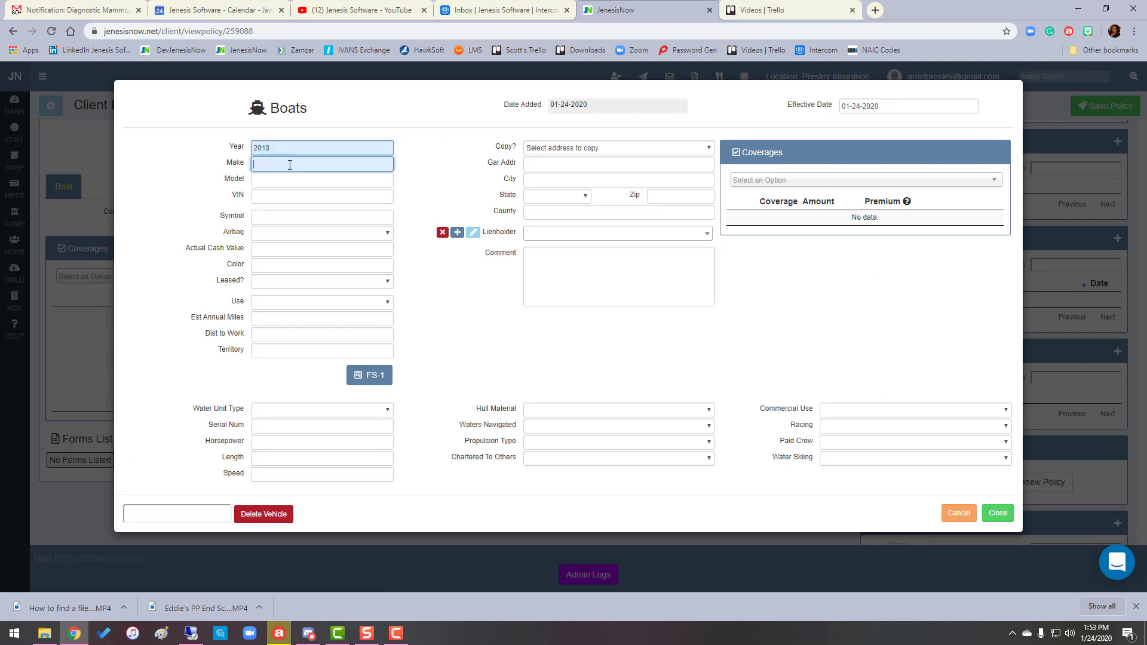
type("Bass")
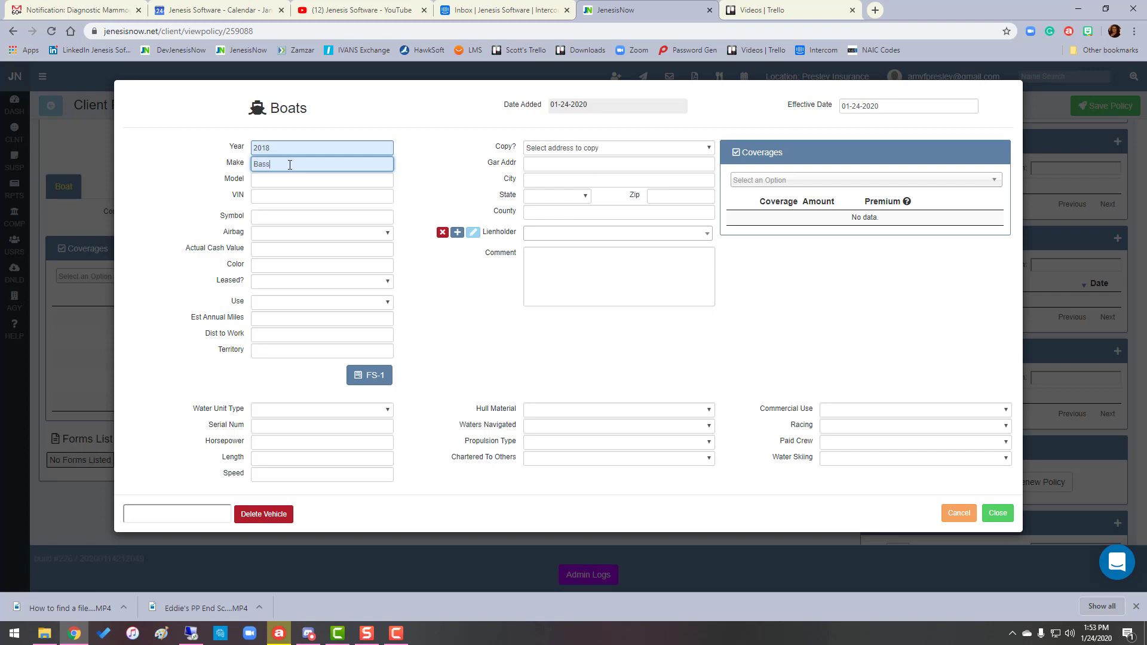
type("tracker")
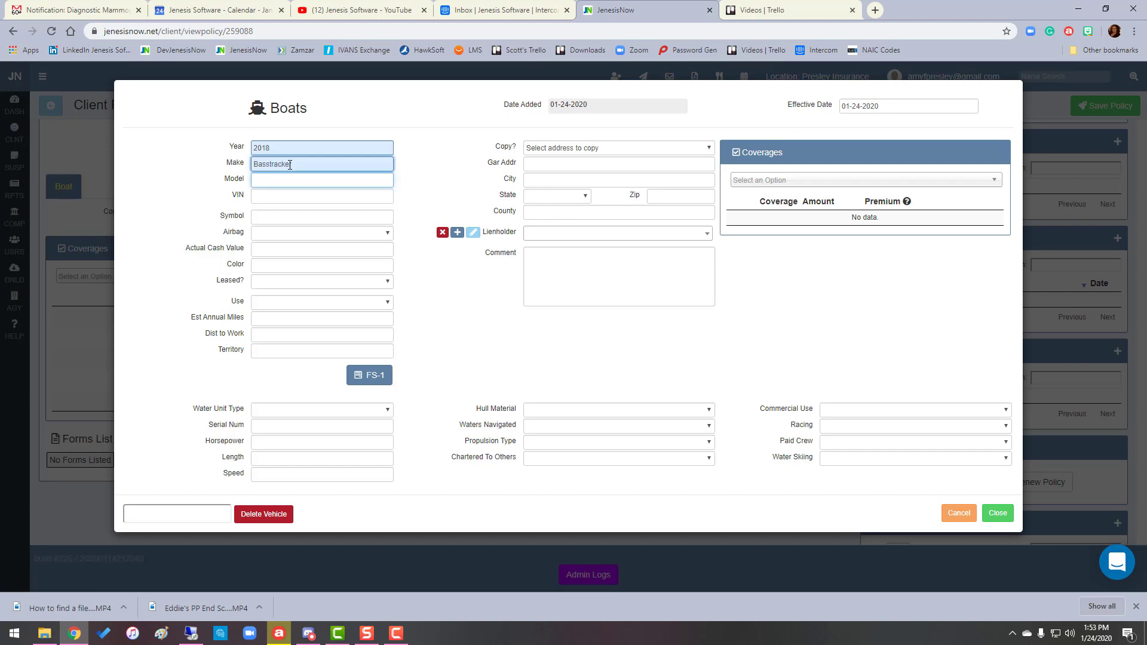
type("CR28")
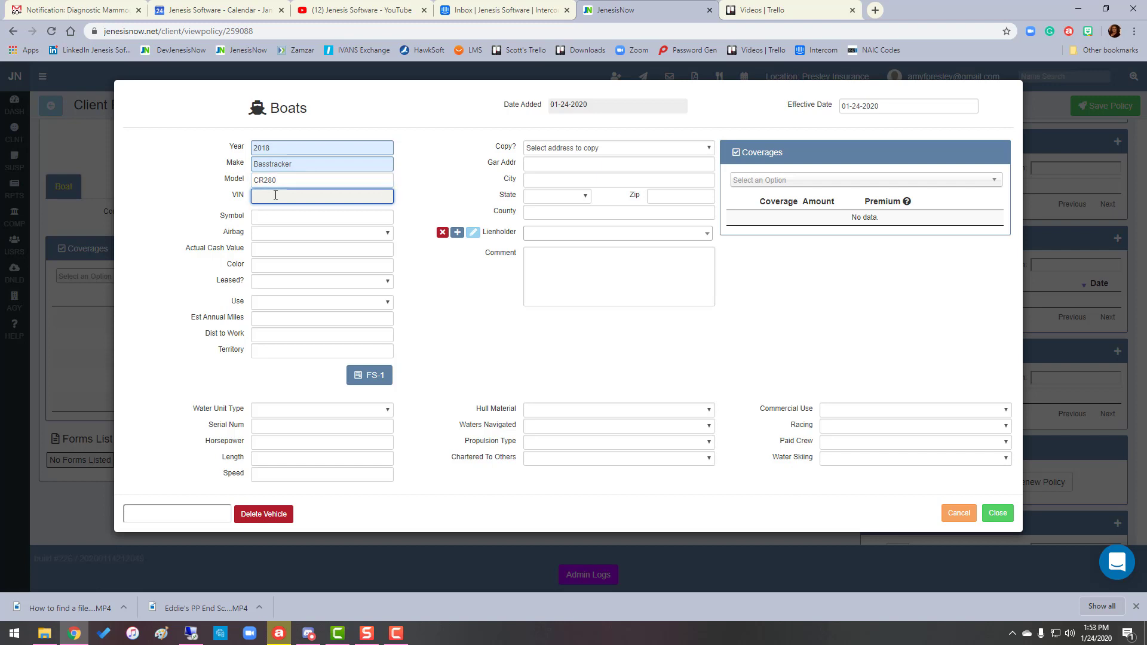
type("098J0DIOKD308JD")
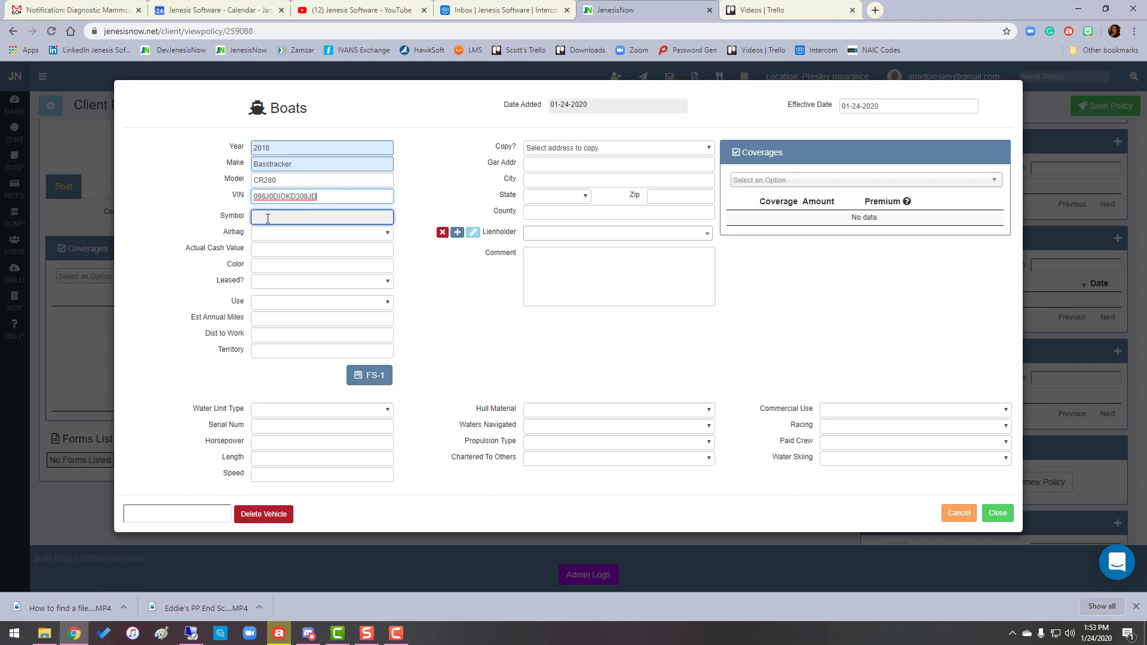
left_click(321, 265)
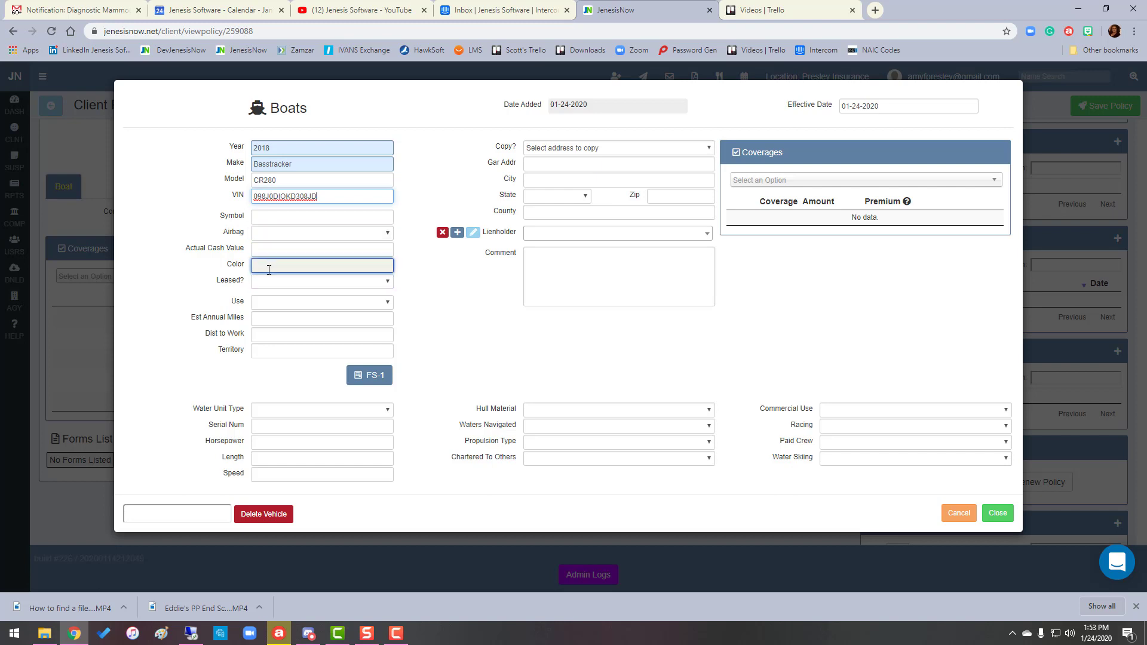
Set Pleasure use, Bass water unit type, serial 8FIJD9O87HJ, 80 hp, 16 ft length and speed 50
left_click(320, 301)
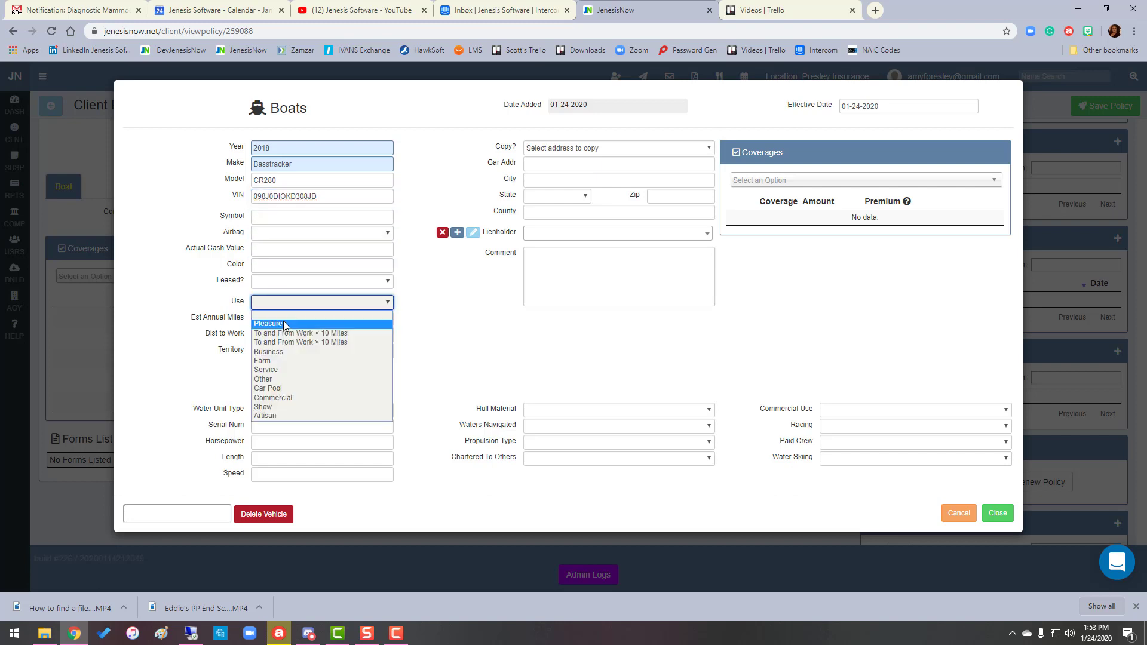
left_click(269, 324)
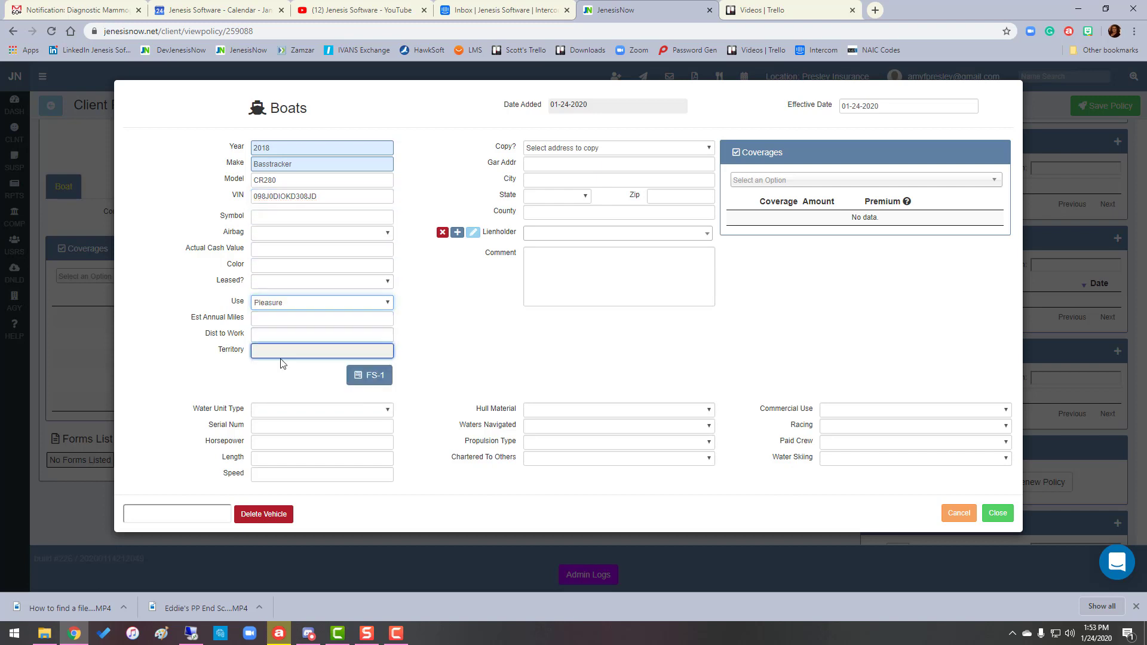
left_click(320, 408)
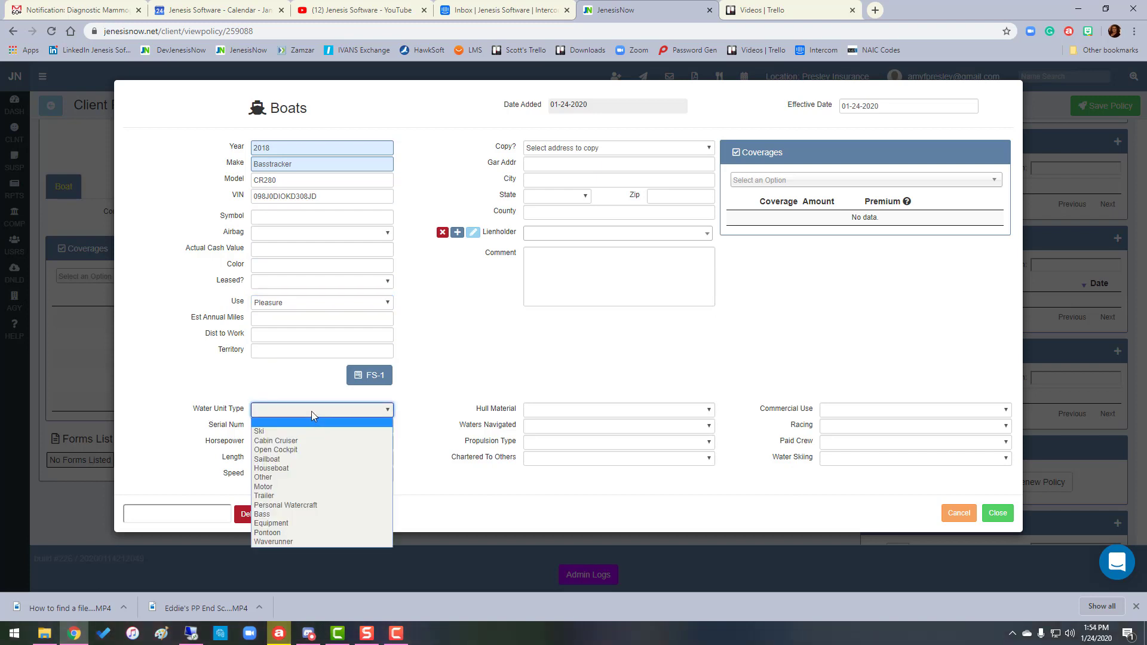
left_click(261, 514)
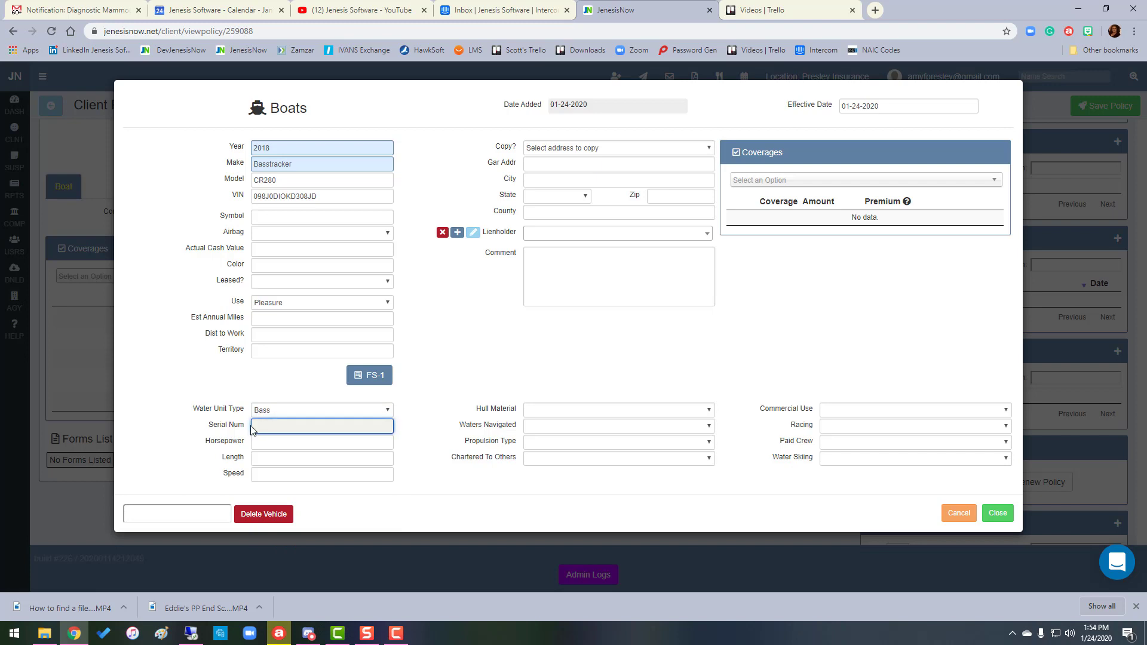
left_click(321, 425)
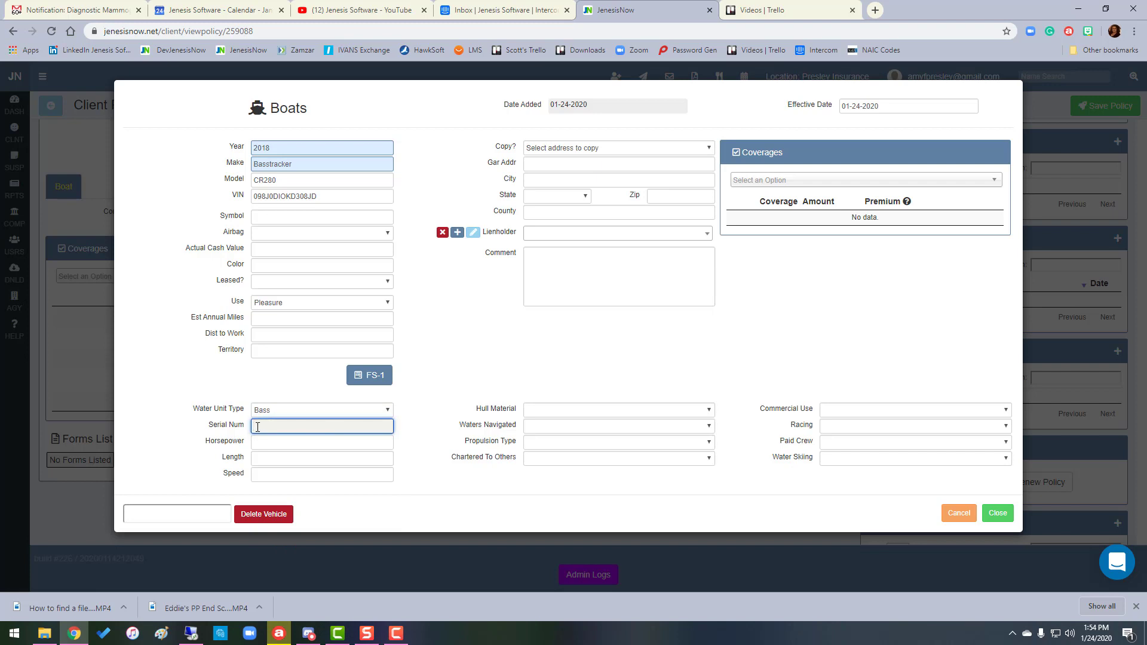
type("8FIJ")
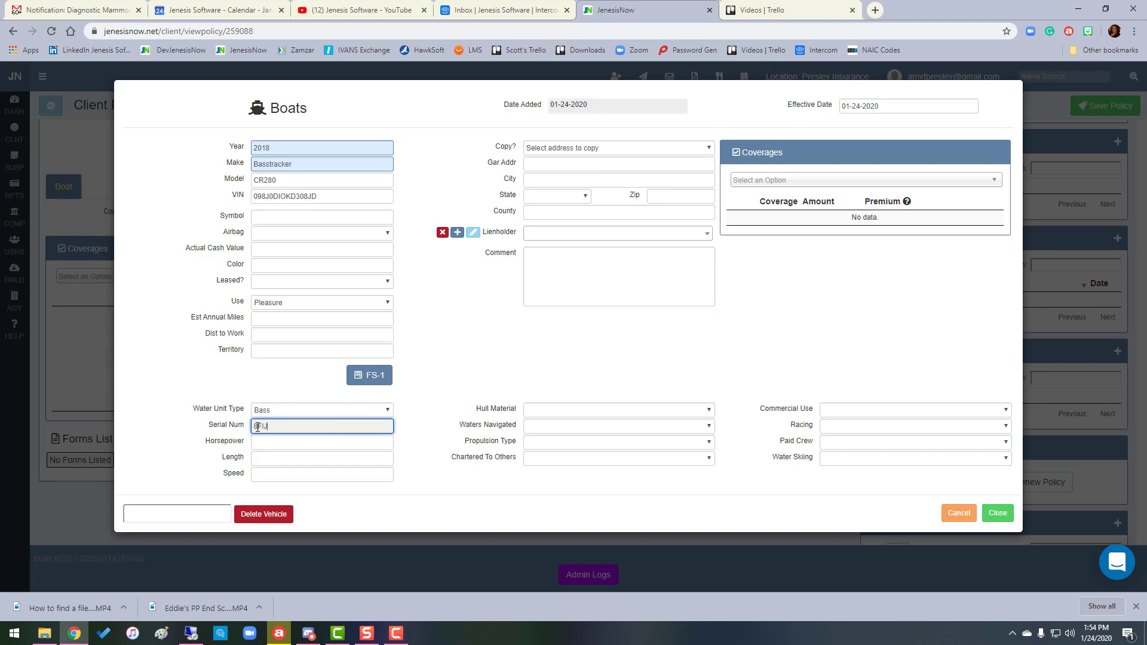
type("8FIJD9O87HJ")
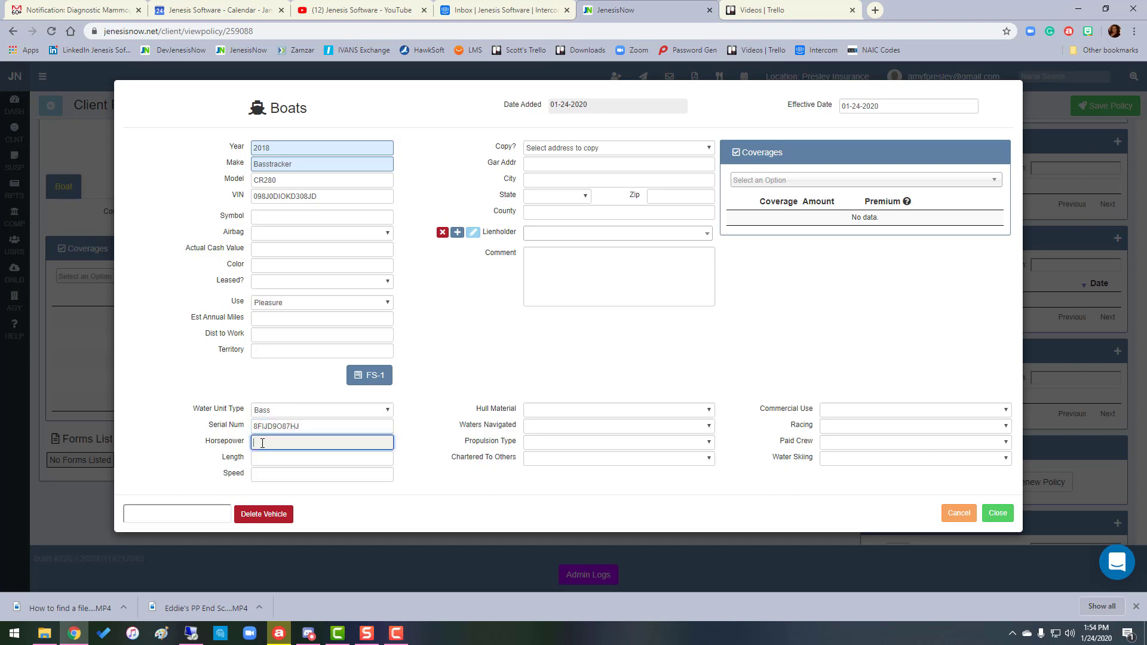
type("80")
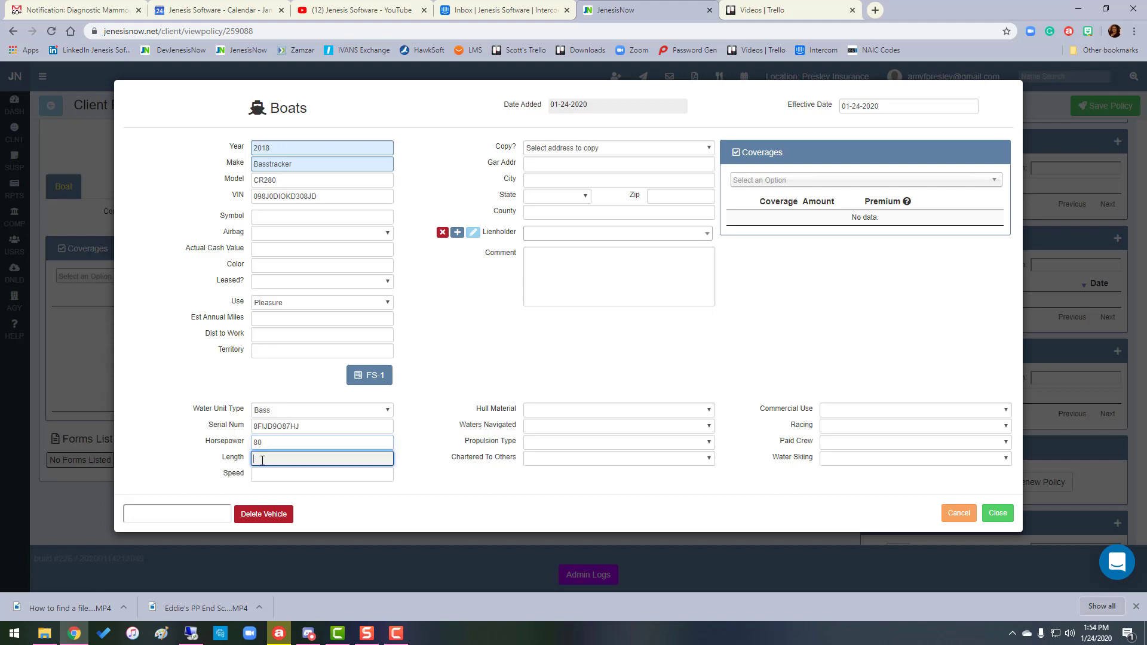
type("16")
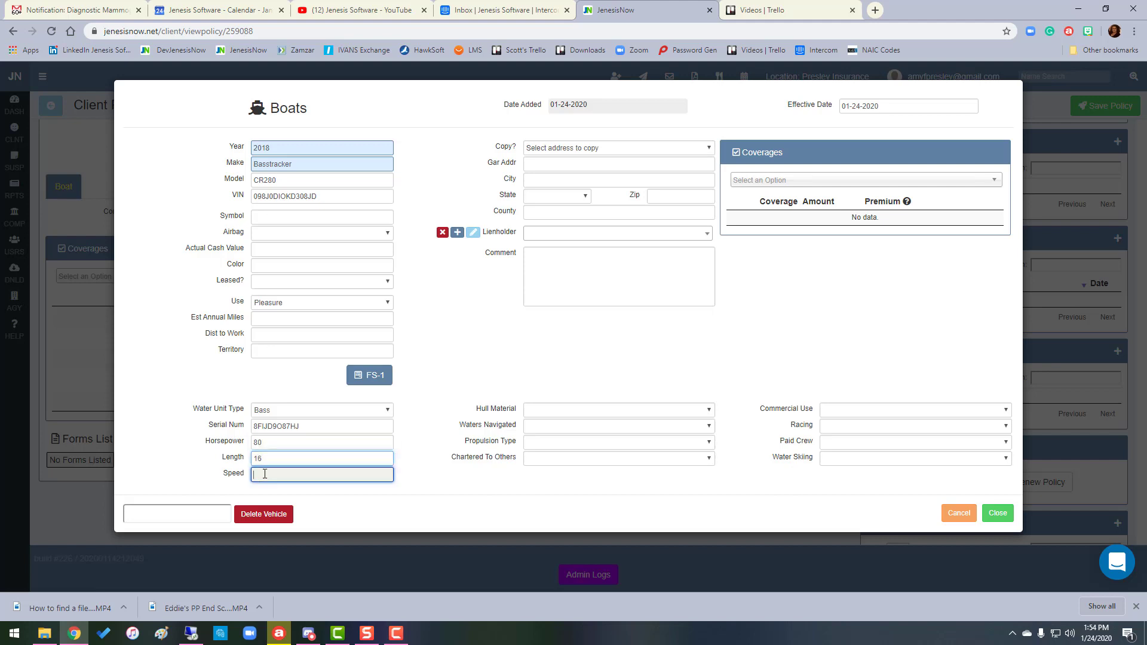
type("50")
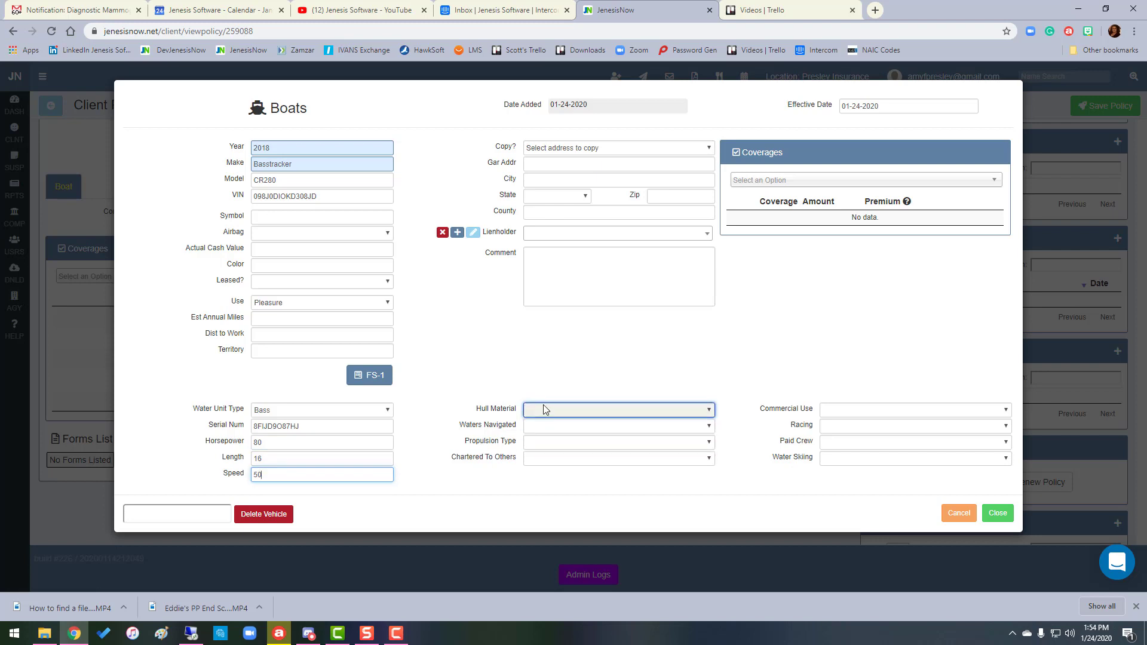
Set Fiberglass hull, Inland Waterways, Outboard propulsion, not chartered, no paid crew, no water skiing
left_click(618, 426)
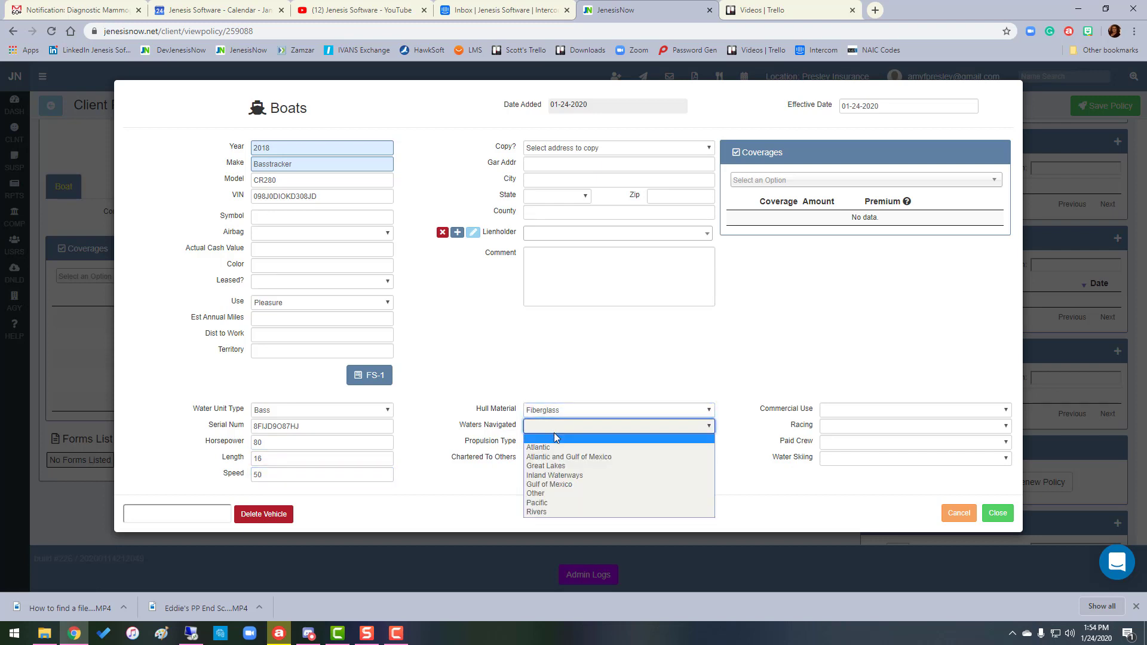
mouse_move(559, 494)
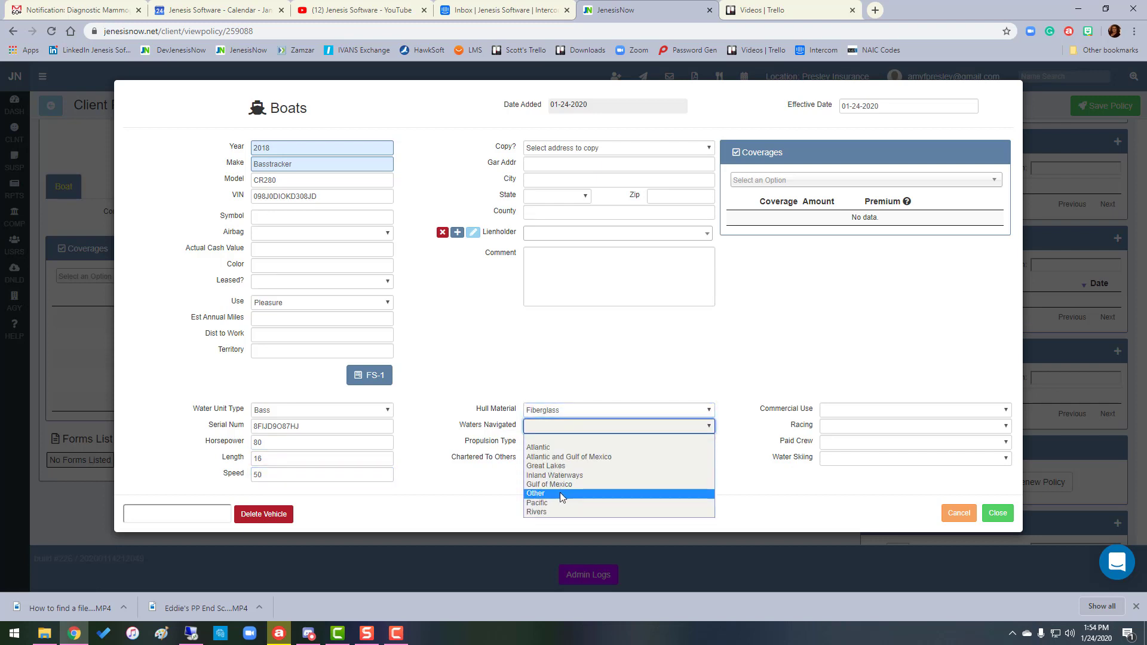
left_click(555, 474)
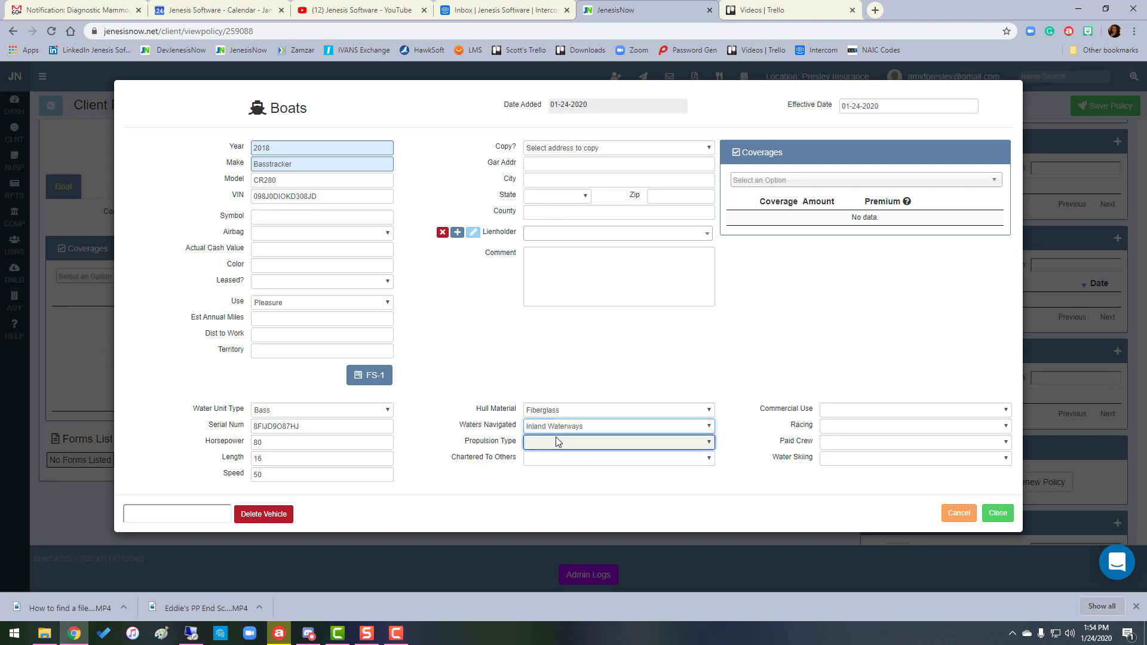
left_click(617, 441)
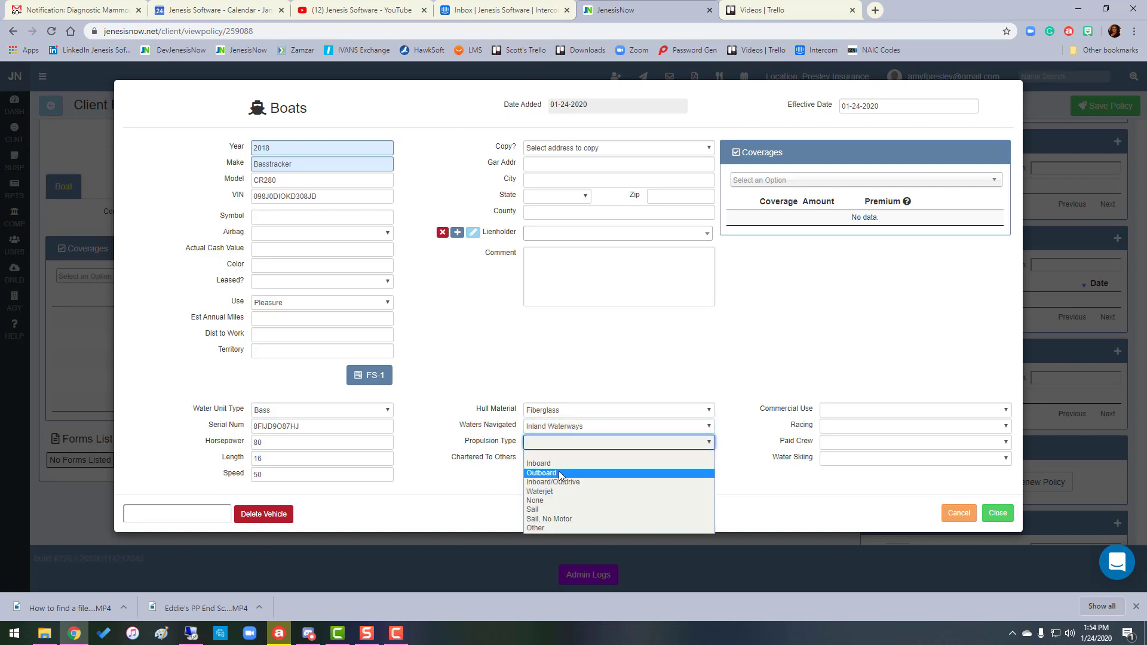
left_click(541, 473)
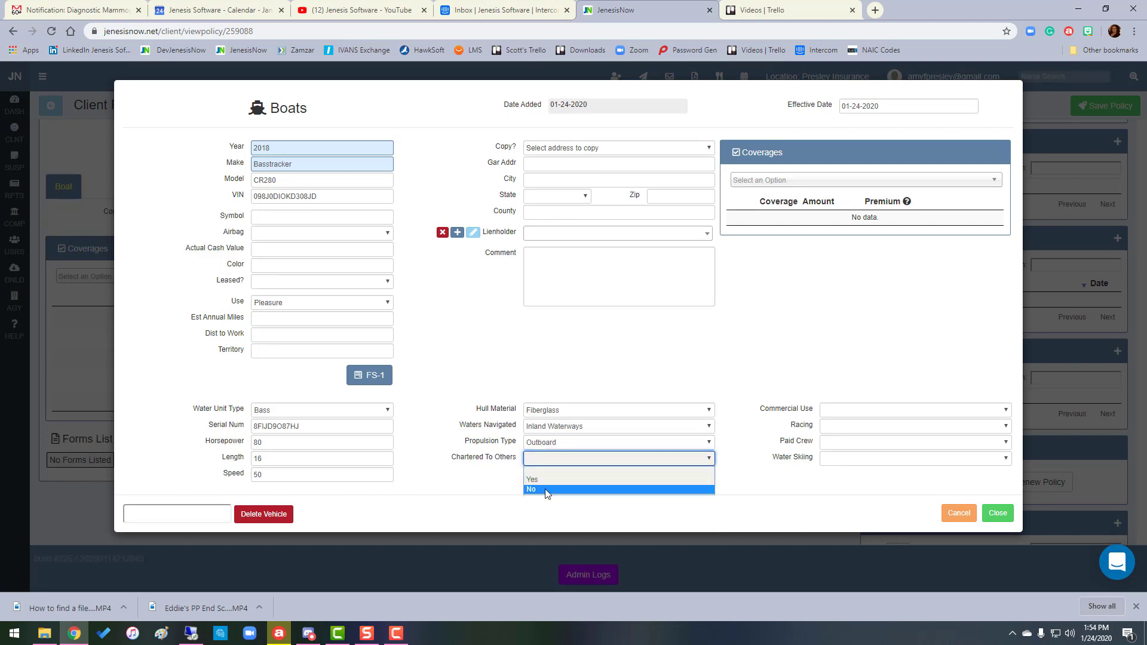
left_click(532, 488)
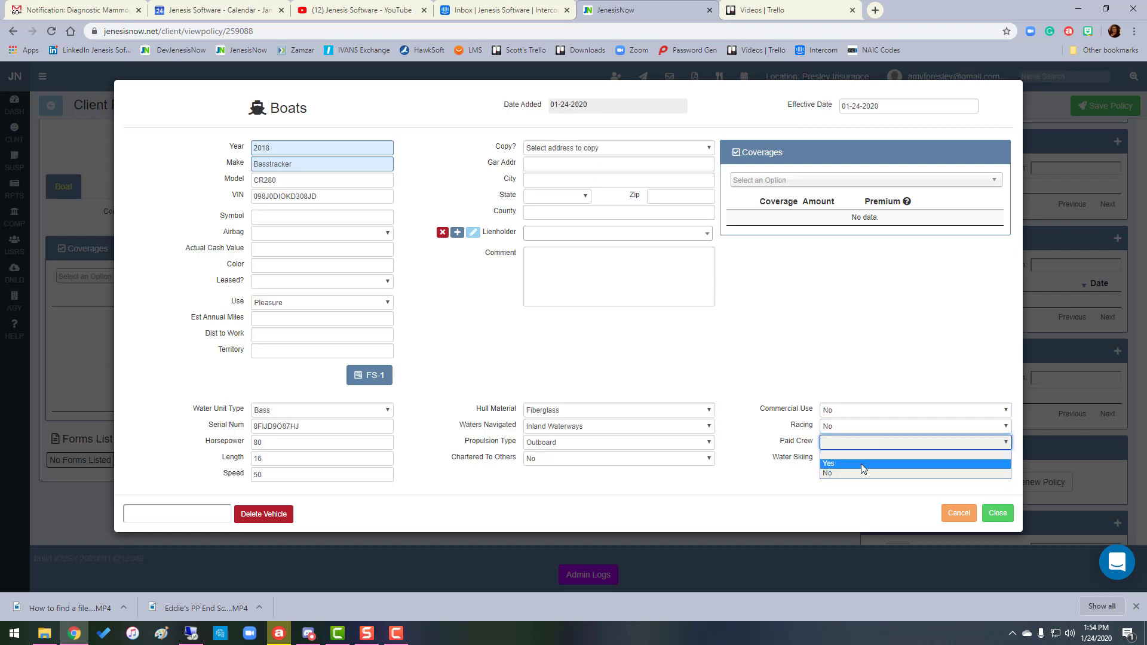
left_click(830, 473)
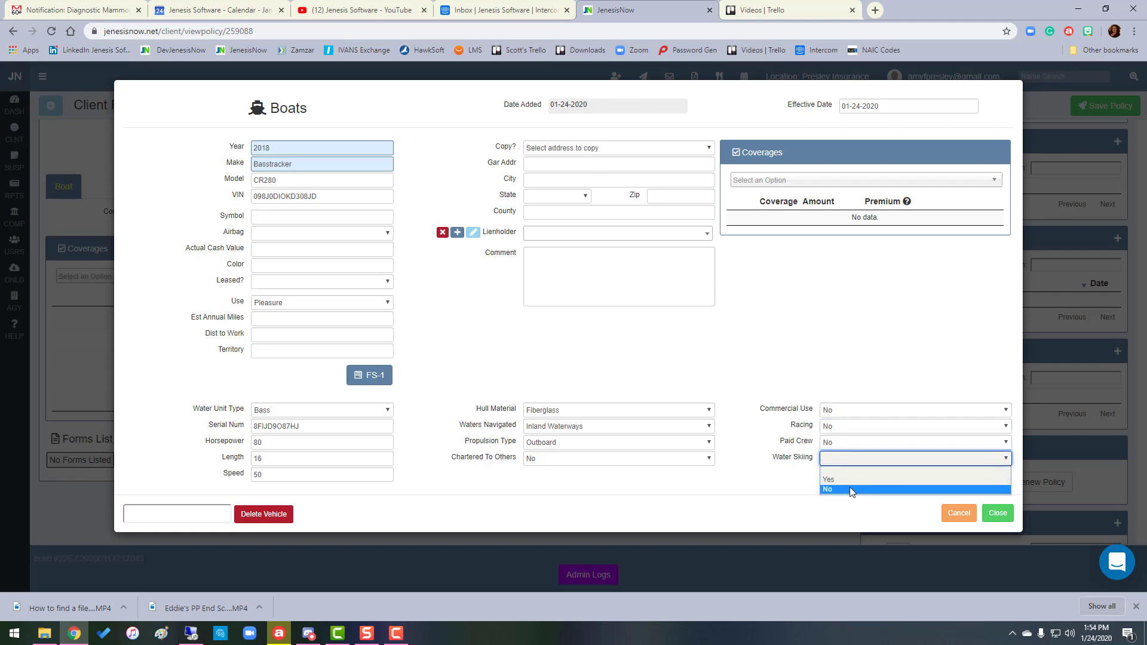
left_click(827, 490)
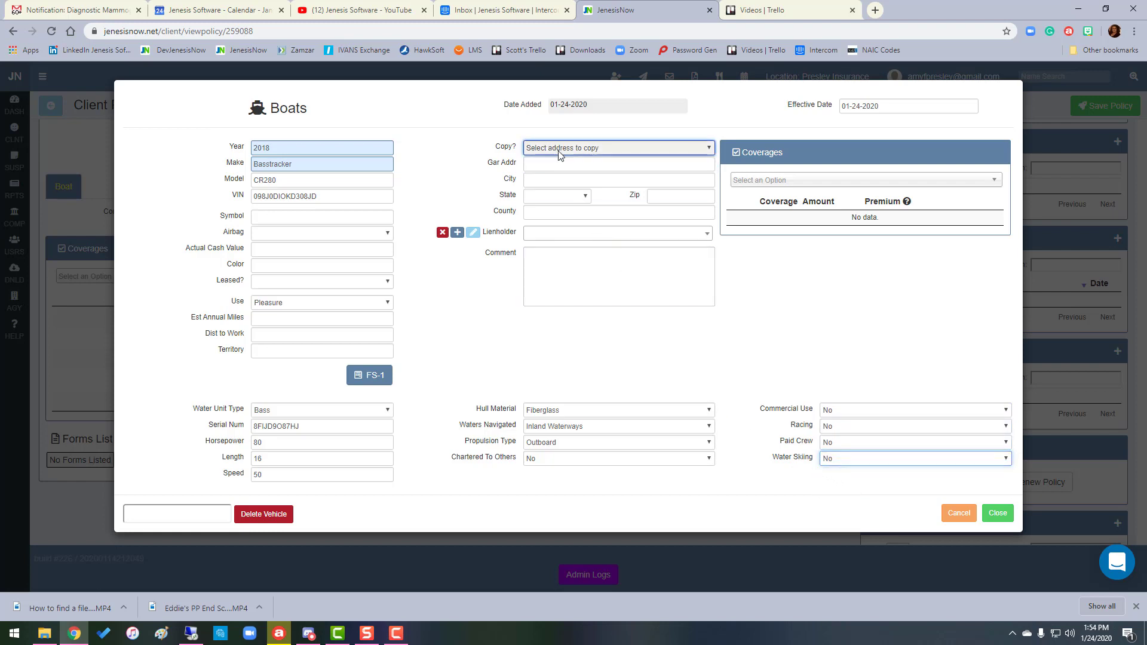
Copy the client's address onto the boat and add its COMP, COLL and TL coverage lines
left_click(617, 148)
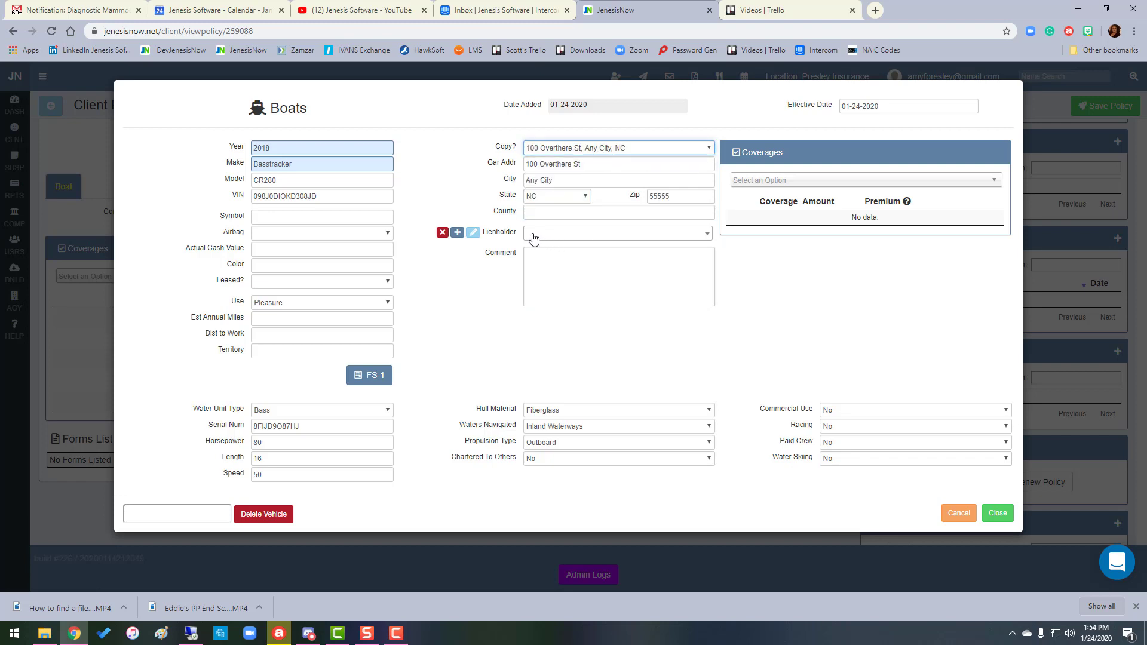
left_click(618, 233)
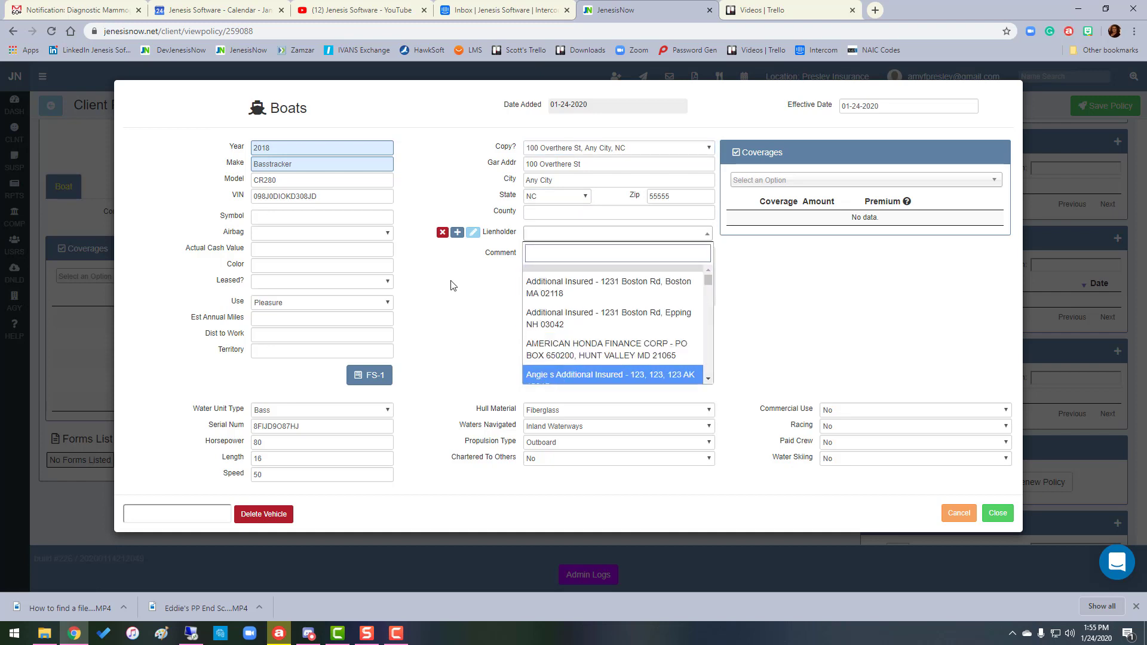
mouse_move(457, 231)
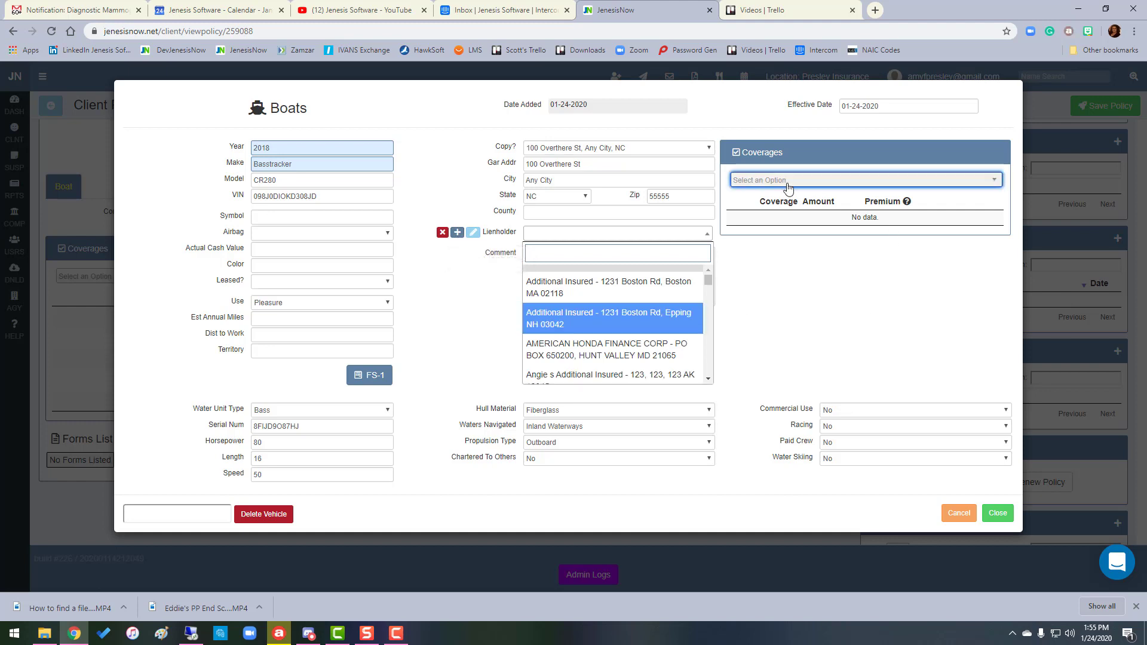
left_click(862, 179)
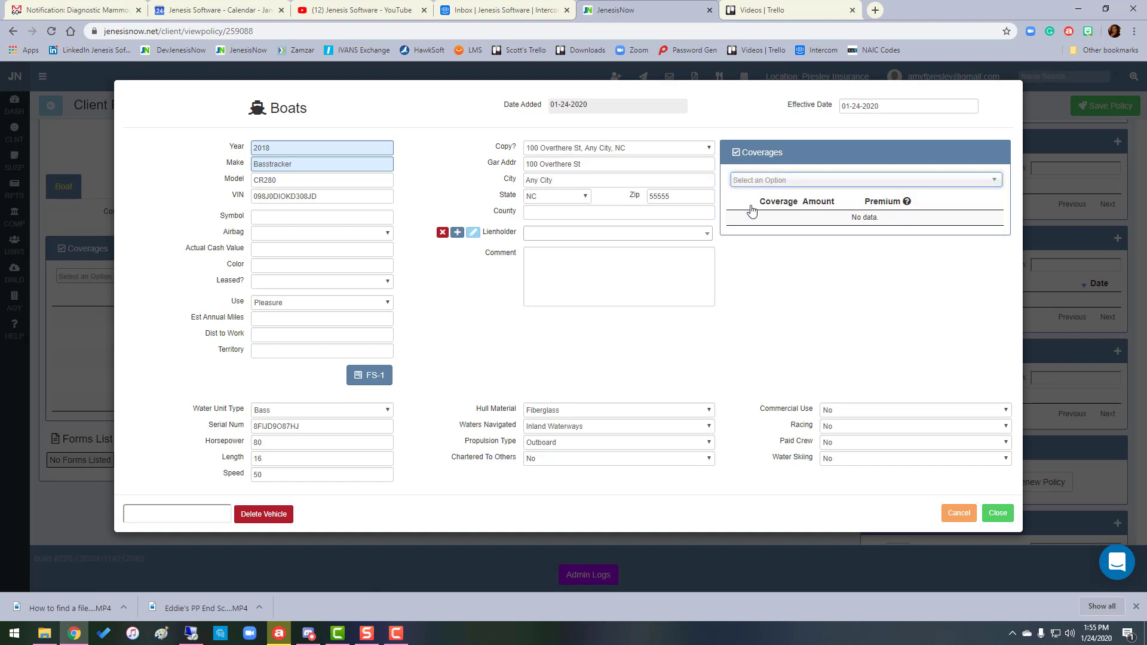
left_click(863, 181)
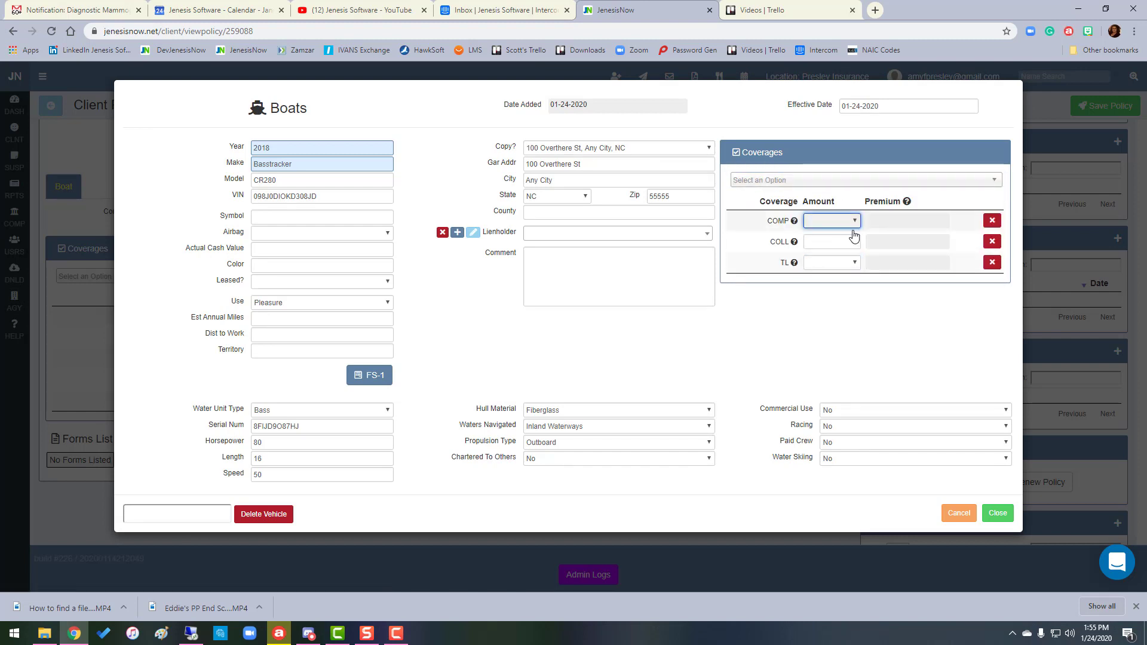
left_click(830, 241)
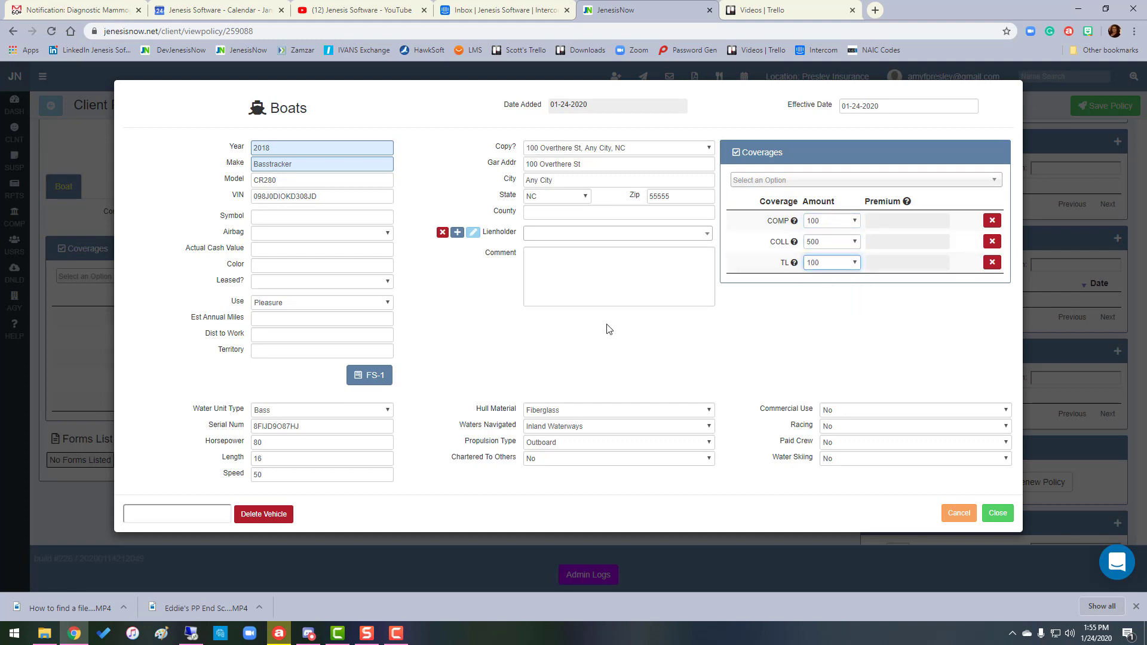
mouse_move(726, 437)
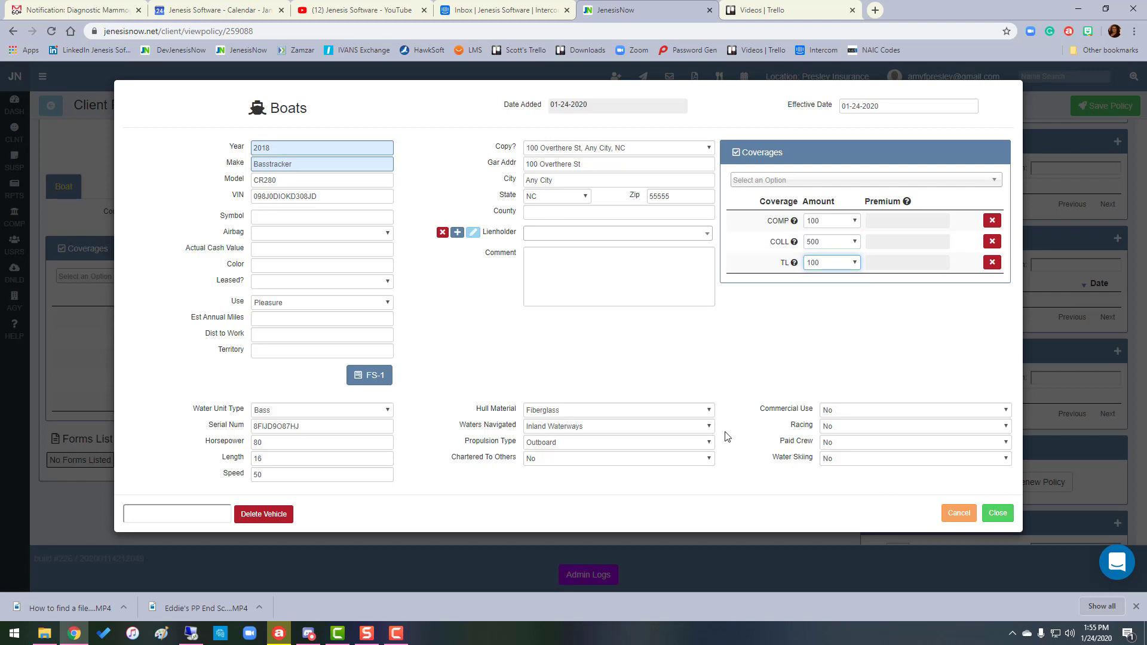
mouse_move(376, 180)
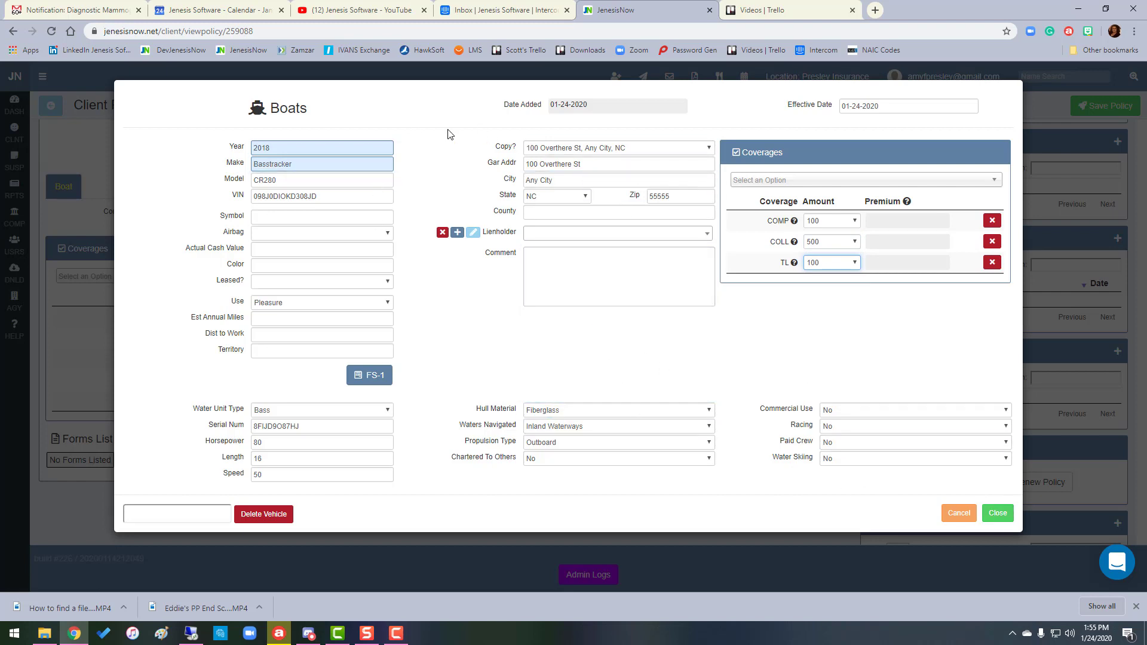
mouse_move(760, 361)
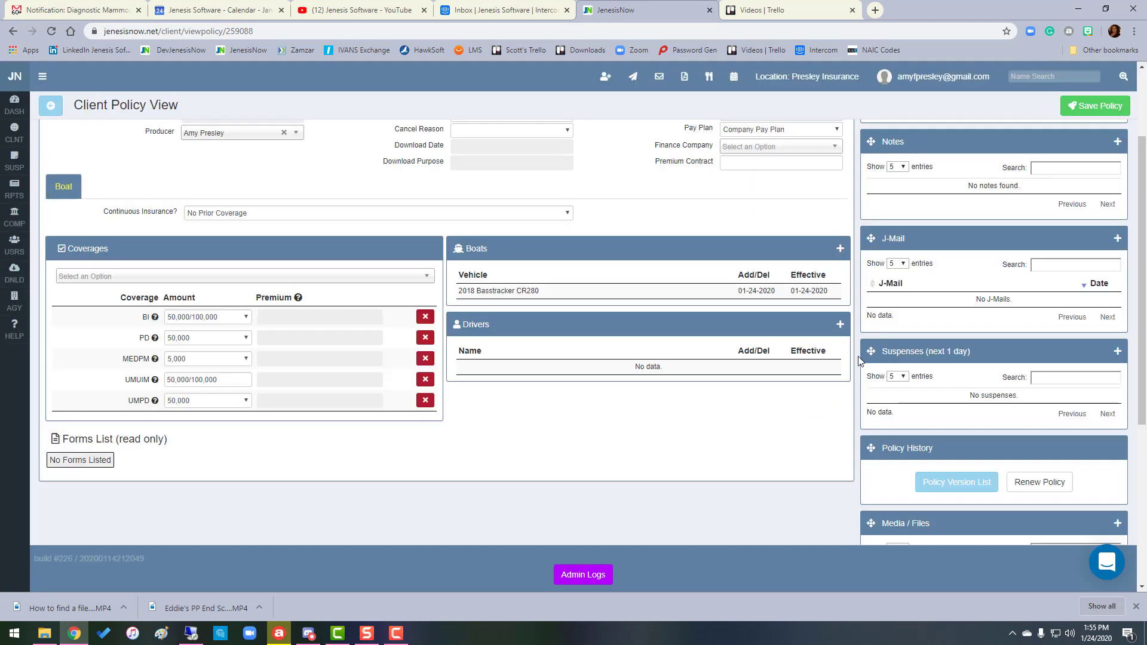
Add the insured as a driver: married, insurance agent, birth date and SSN 123-45-6789
left_click(840, 324)
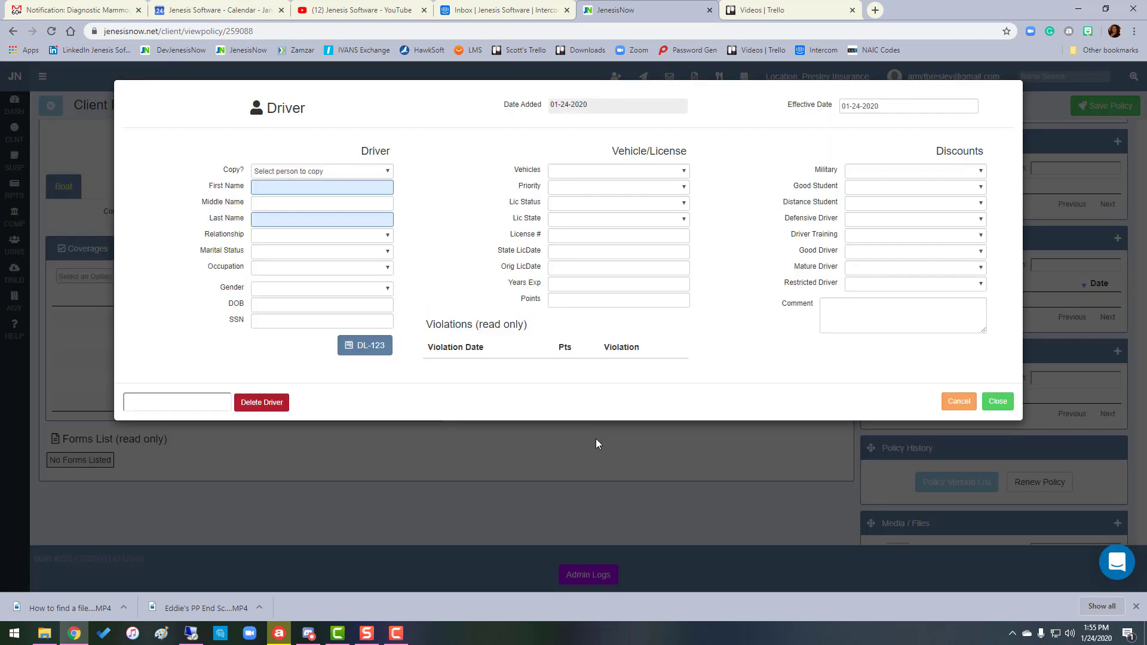
left_click(320, 171)
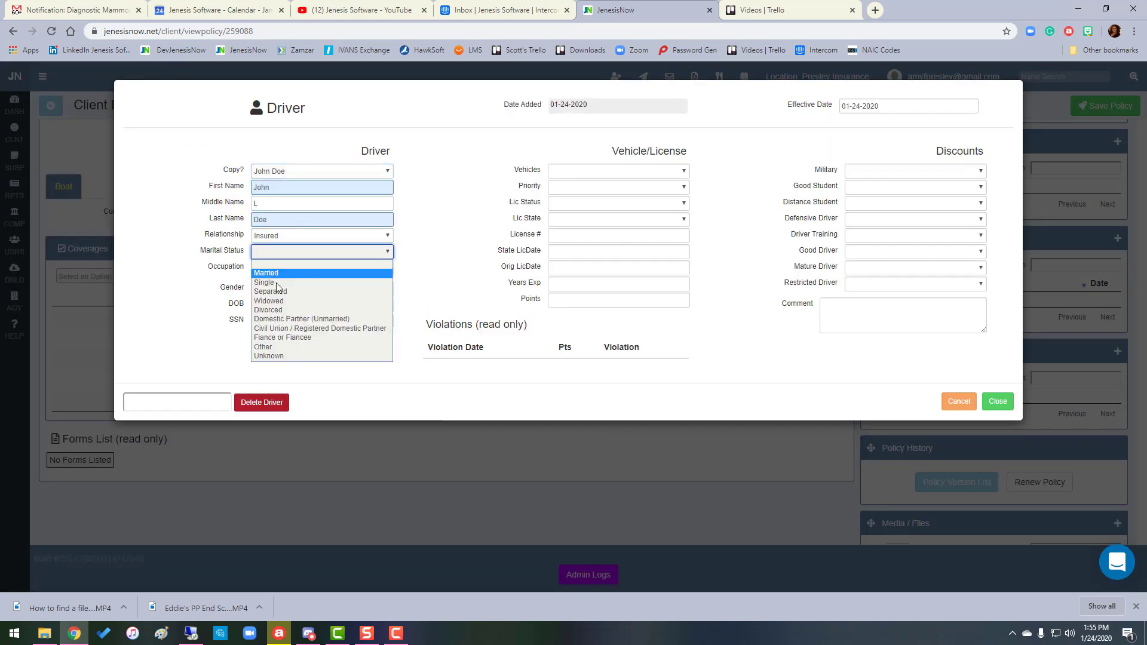
left_click(267, 273)
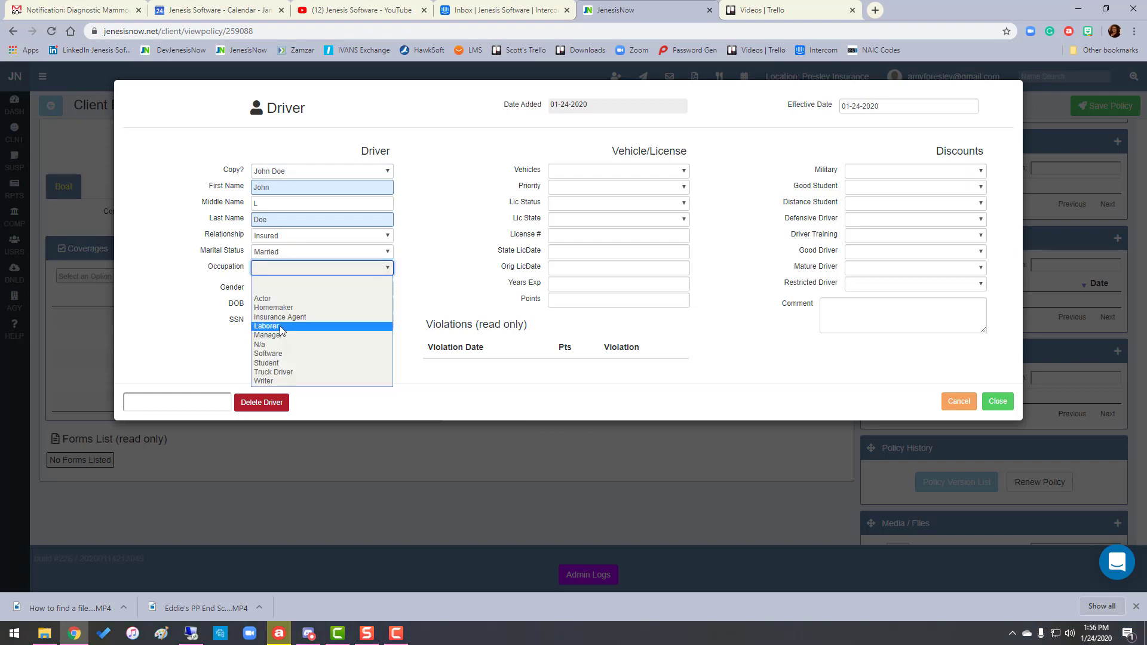
left_click(280, 317)
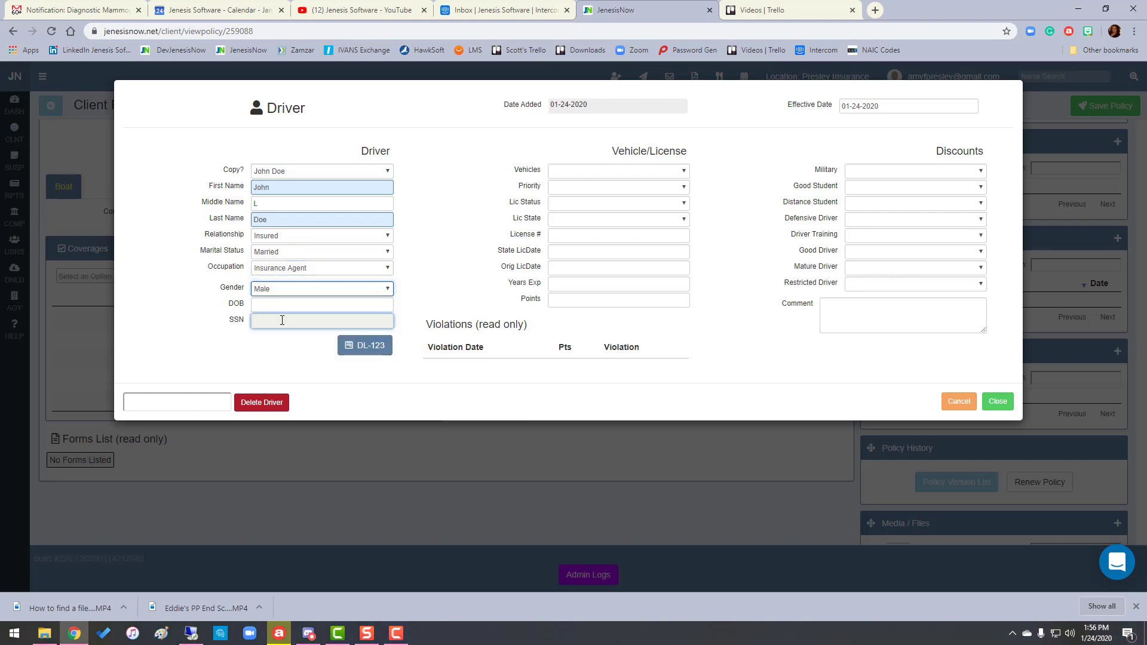
type("10/15/1946")
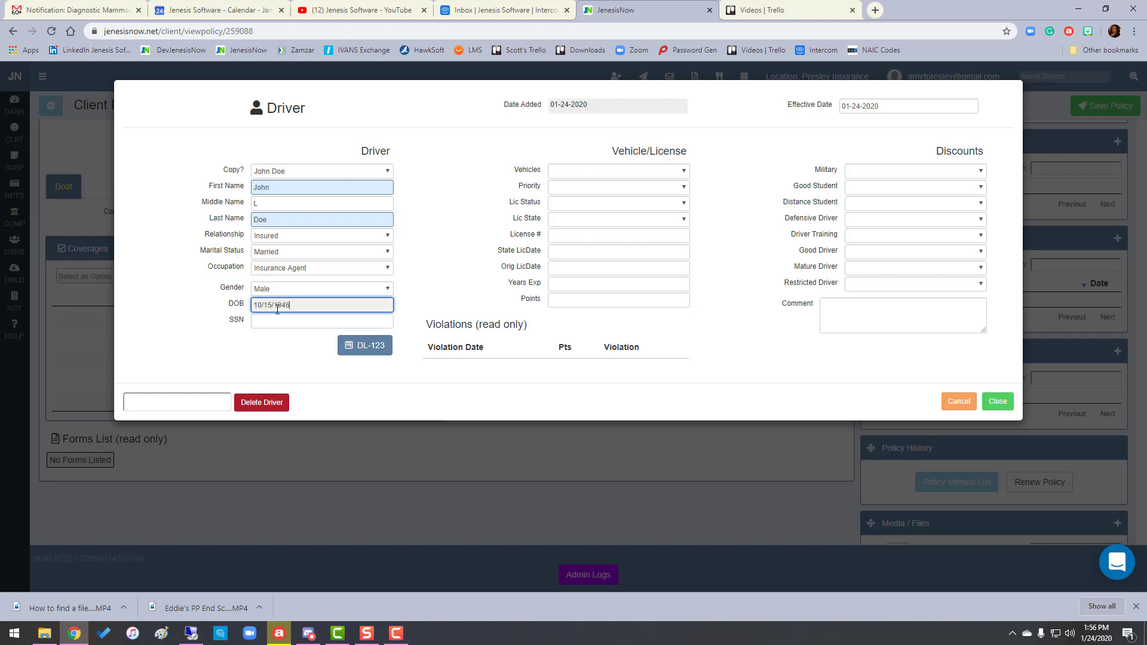
type("12")
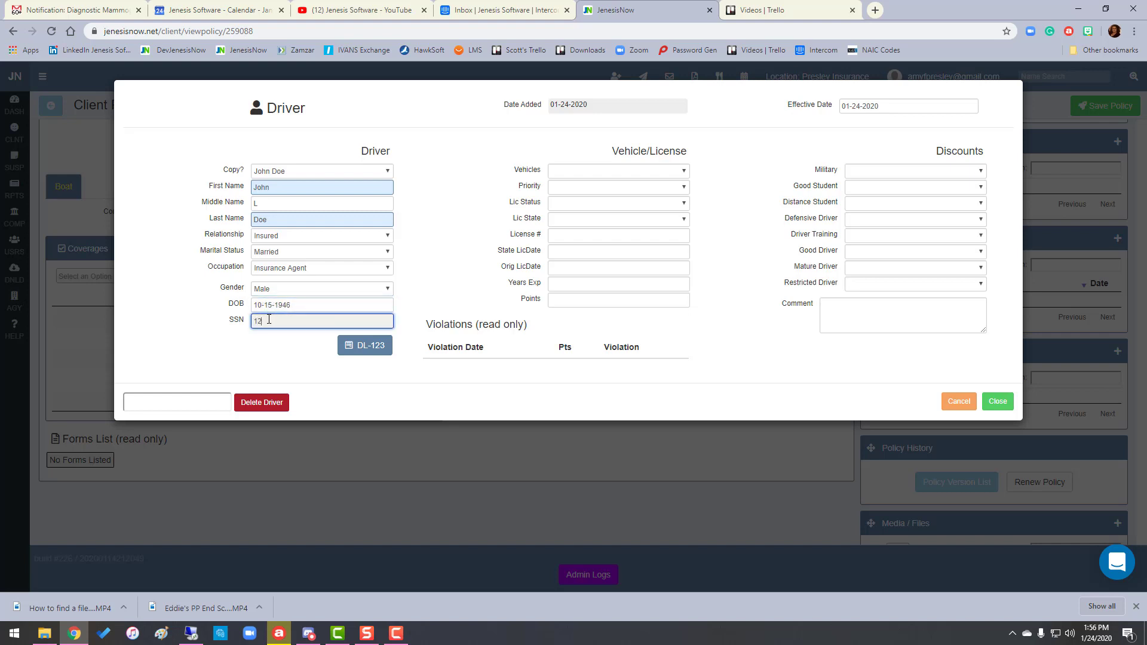
type("123-45-6789")
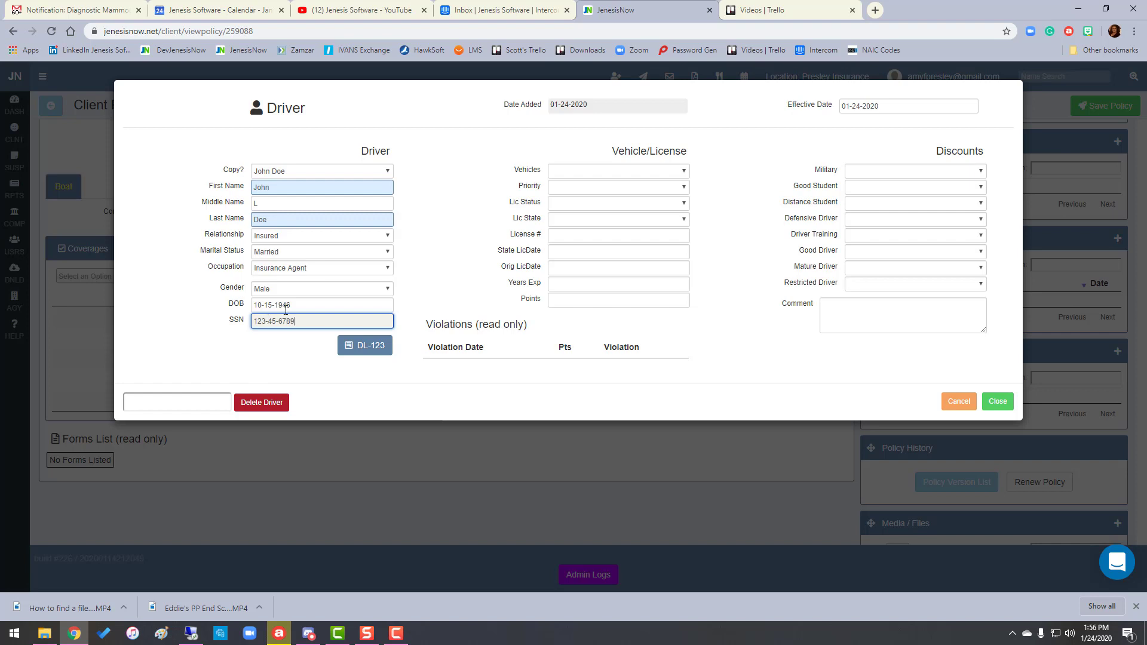
Assign the boat, principal priority and active licence, then copy the second client in as another driver
left_click(616, 171)
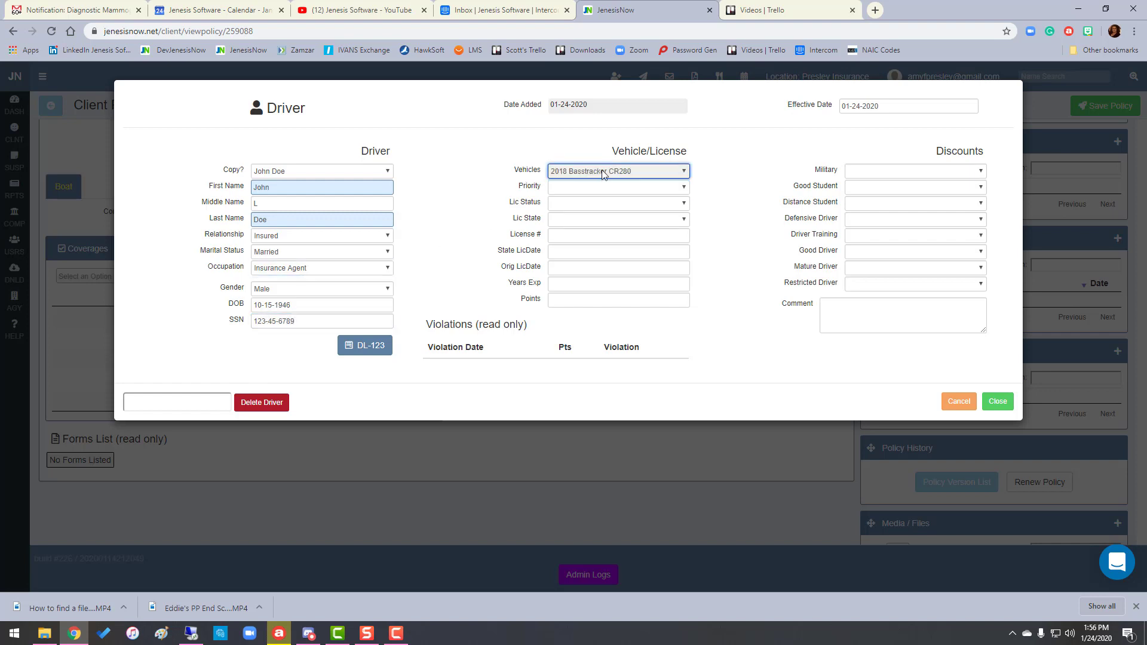
left_click(617, 186)
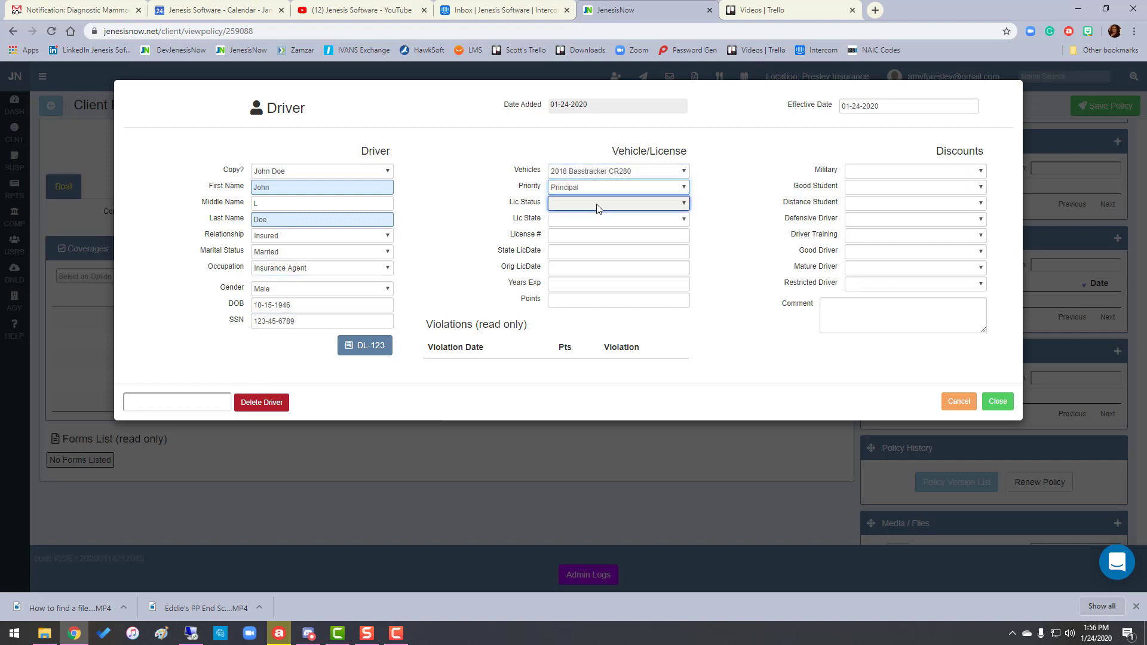
left_click(616, 203)
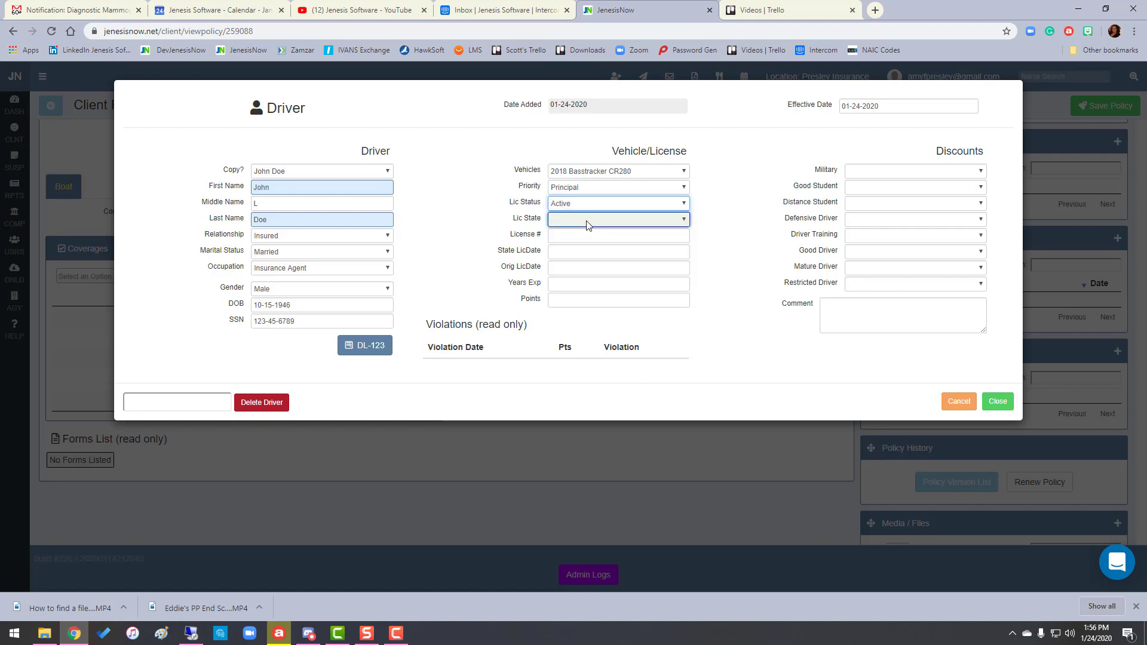
left_click(996, 401)
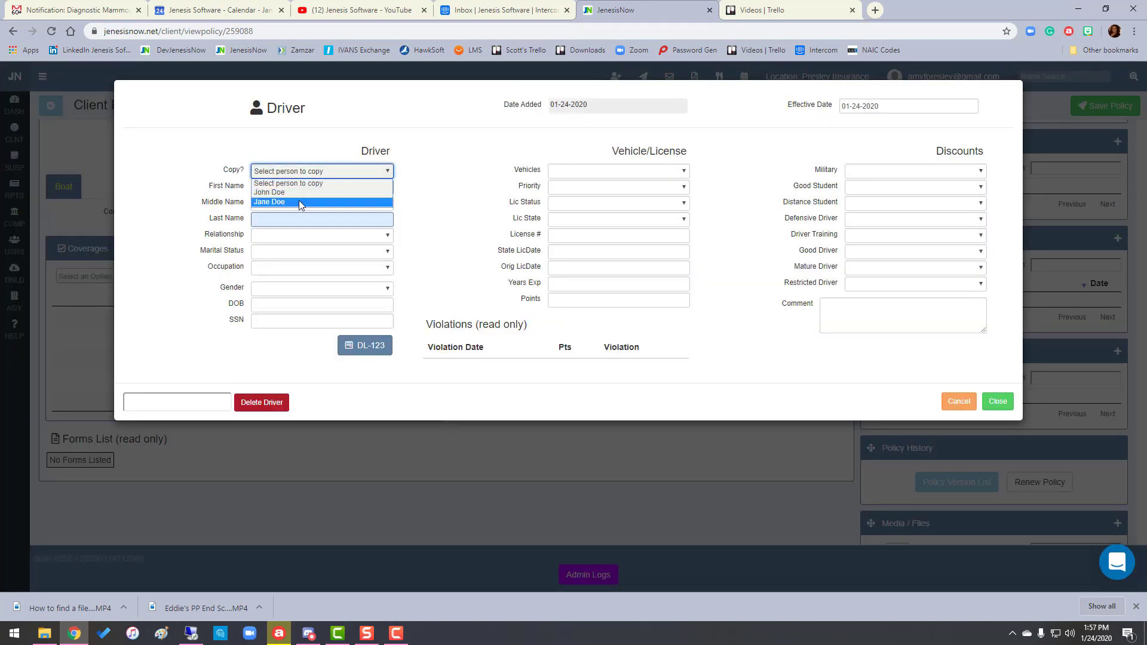
left_click(997, 402)
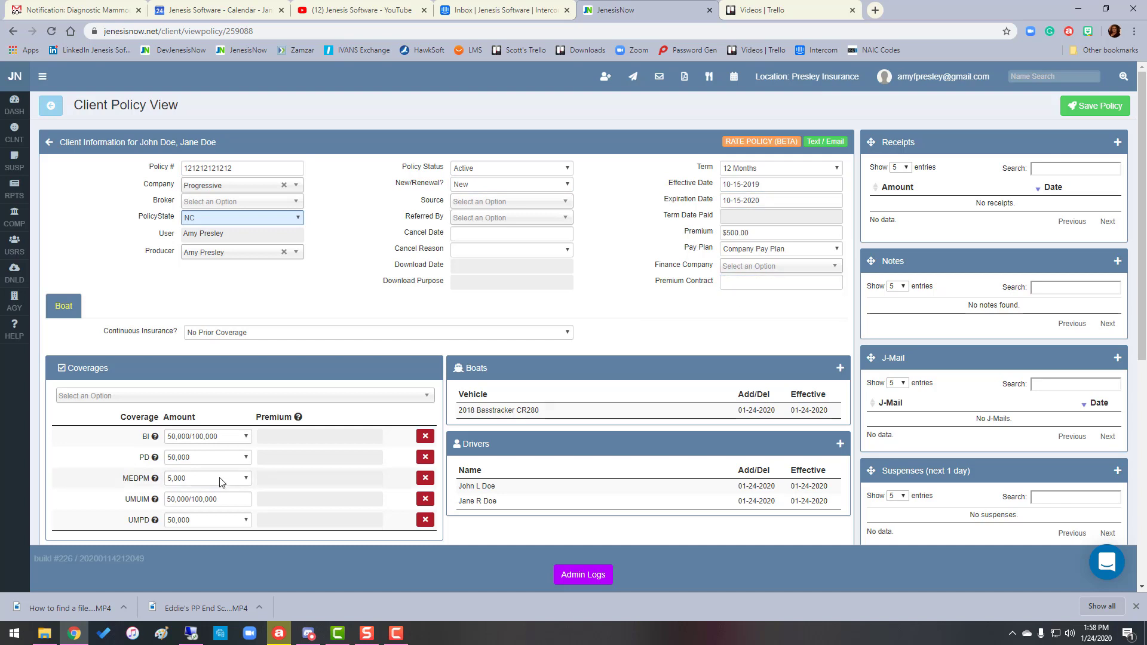
mouse_move(395, 494)
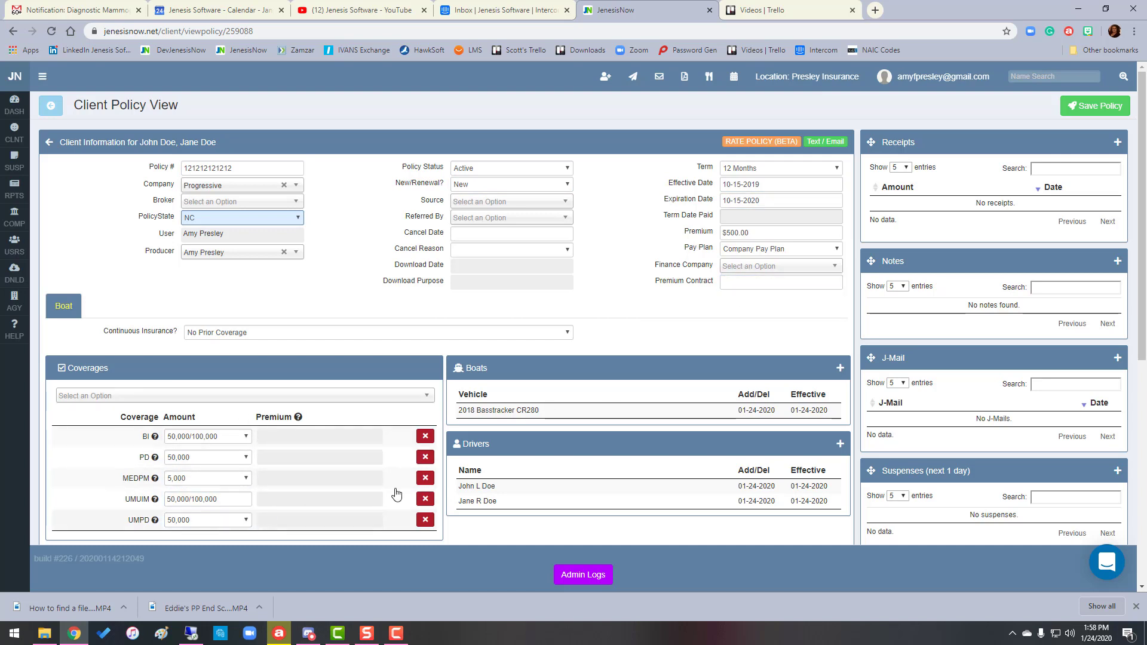
mouse_move(515, 506)
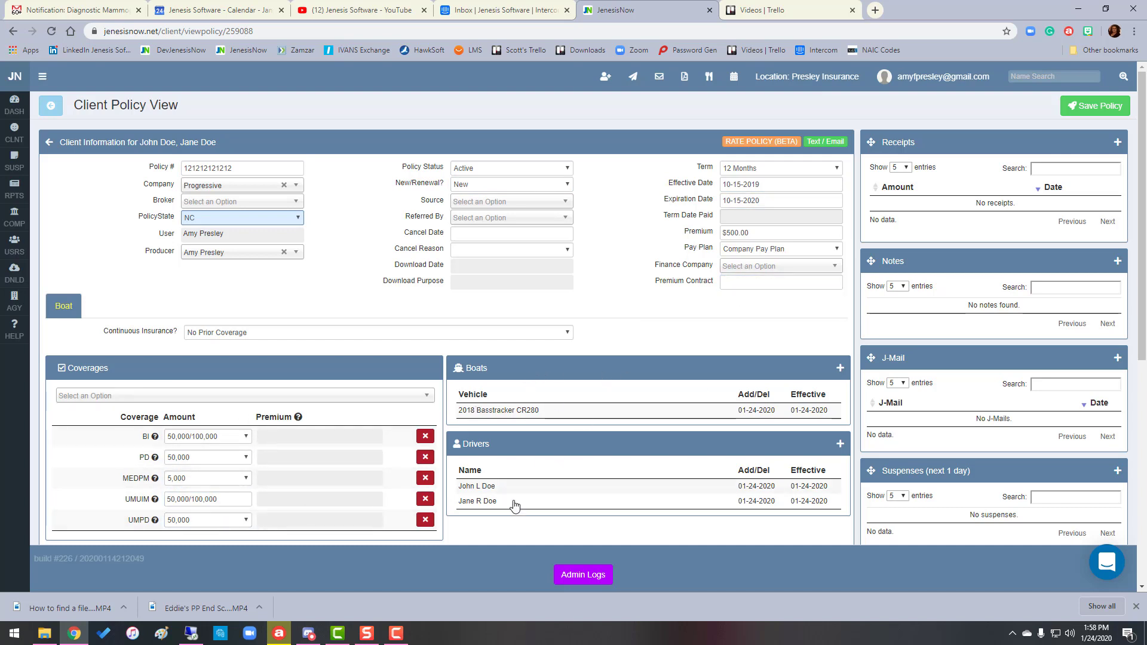
Scroll down the policy view to review the listed drivers and lower sections
scroll("down", 3)
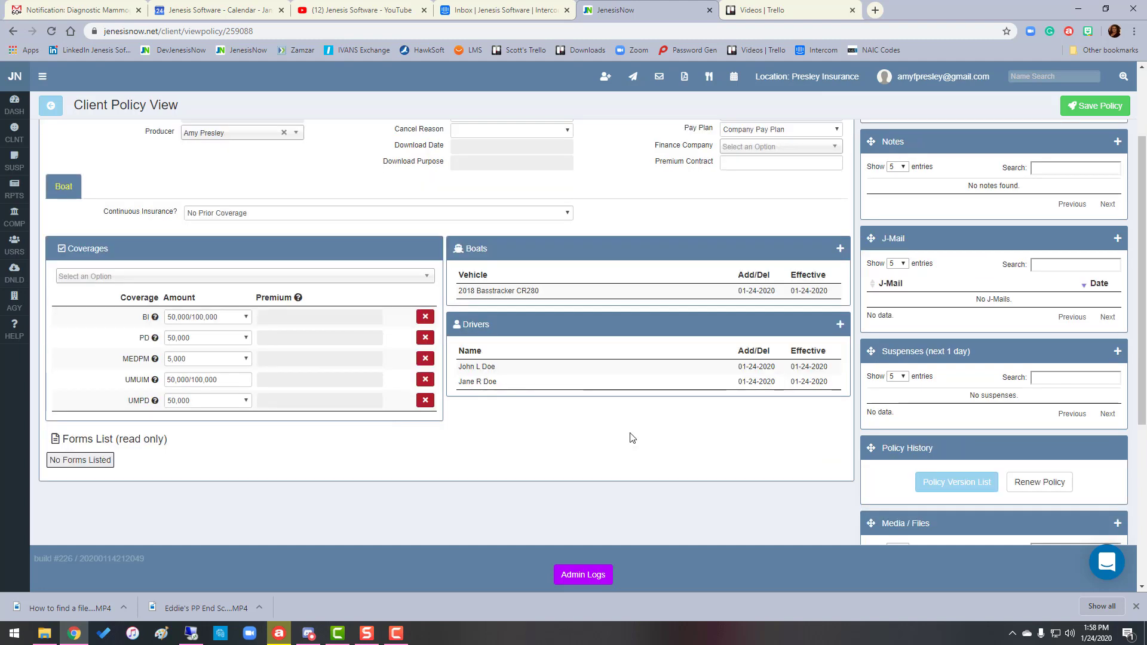
mouse_move(563, 315)
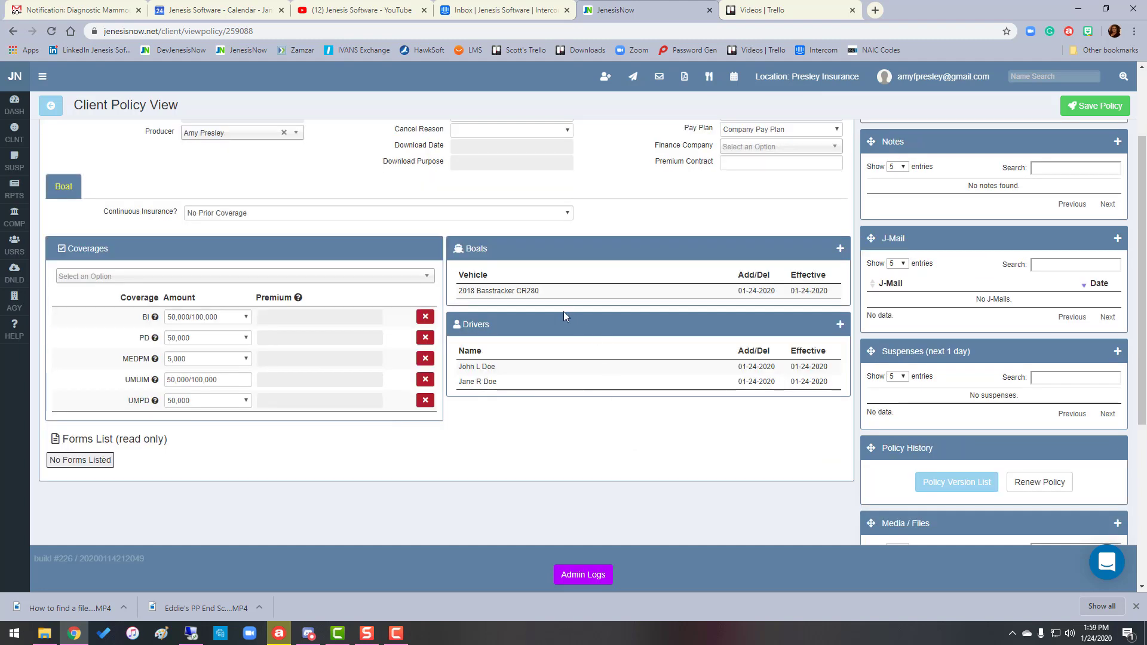
scroll("down", 3)
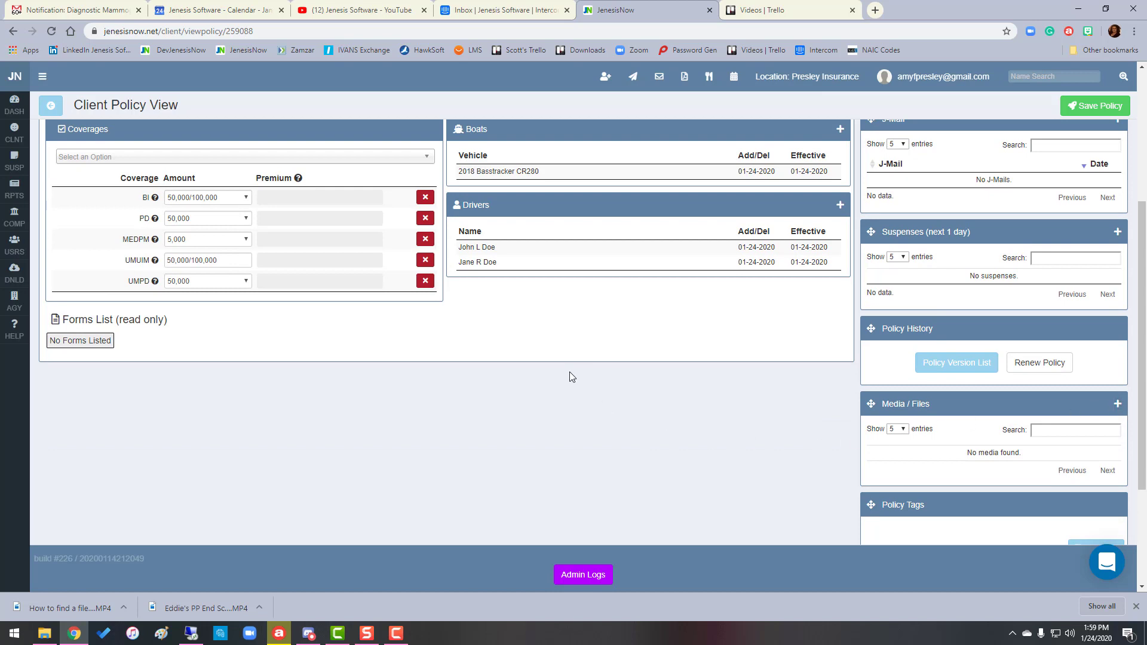
mouse_move(640, 392)
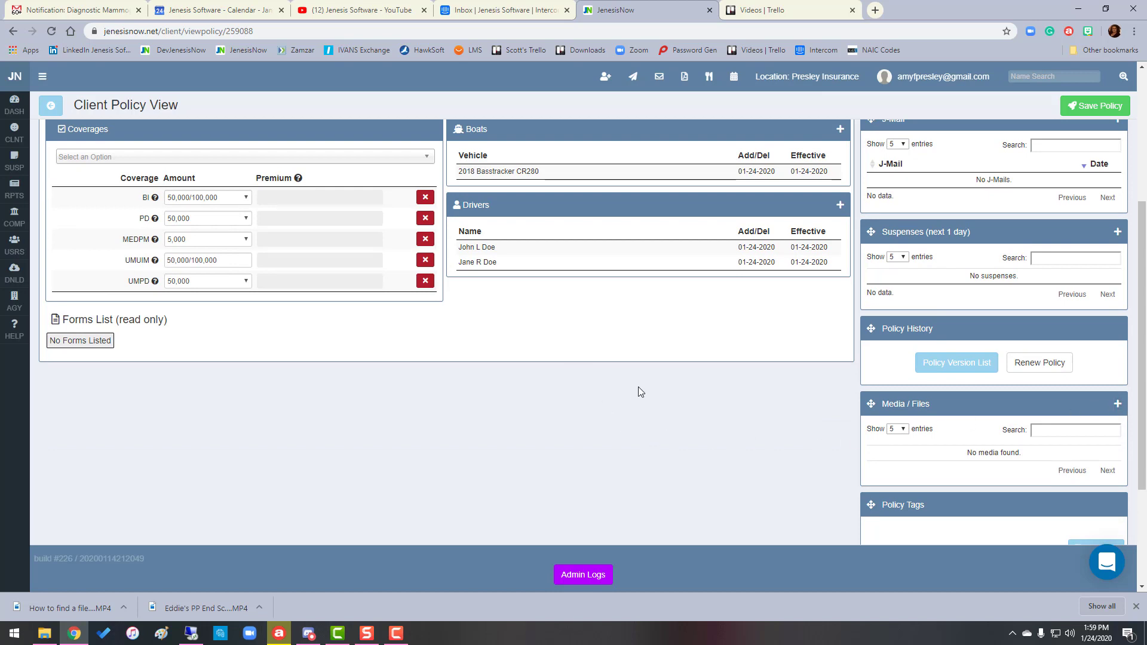